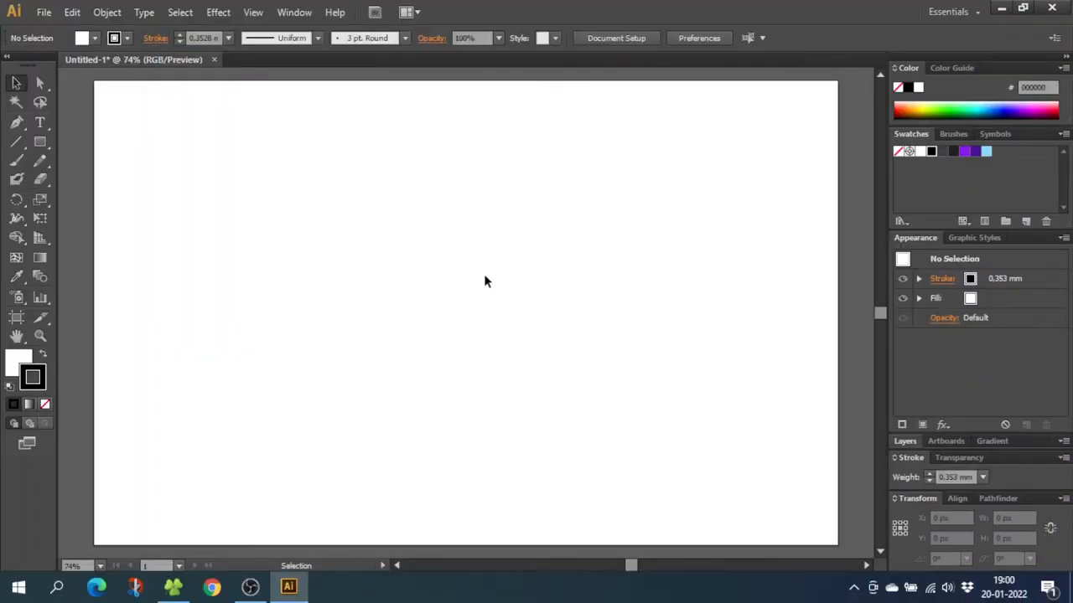
Show the grid and turn off Align New Objects to Pixel Grid in the Transform panel
{"action": "left_click", "coordinate": [252, 12]}
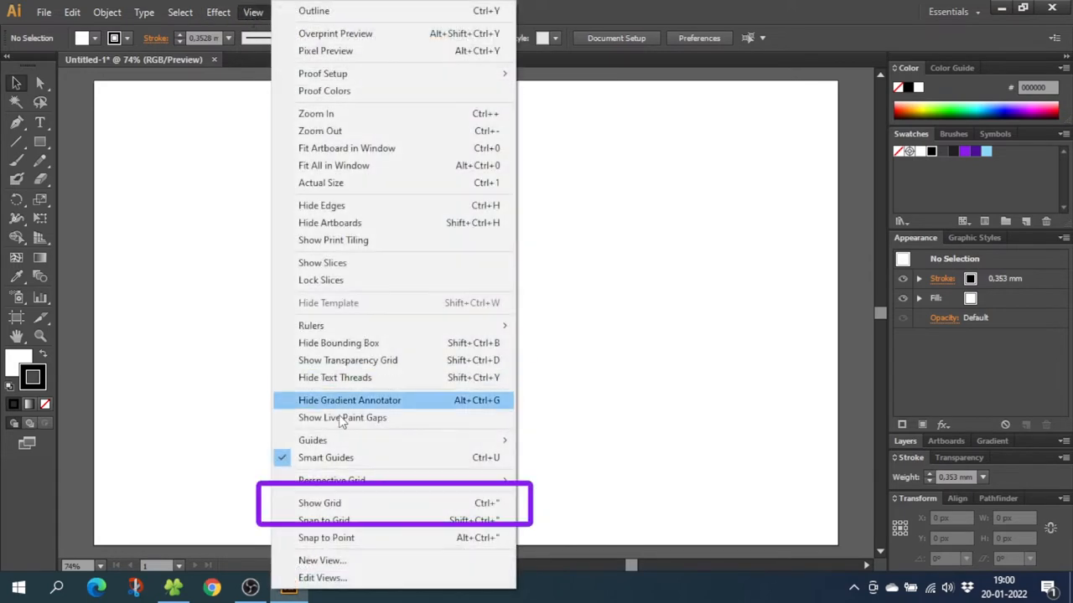
{"action": "left_click", "coordinate": [319, 503]}
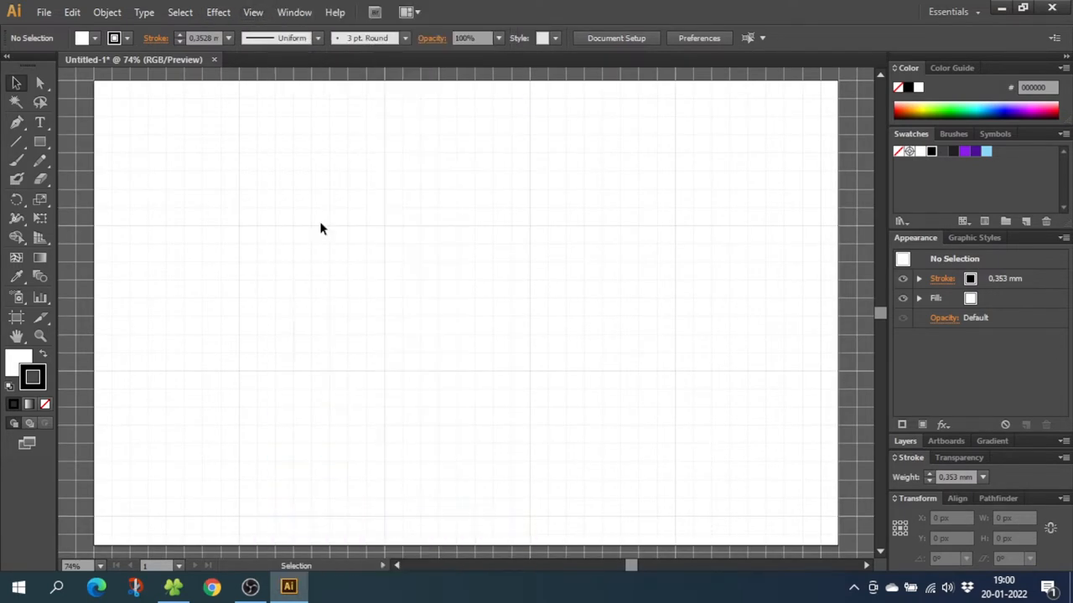
{"action": "left_click", "coordinate": [293, 11]}
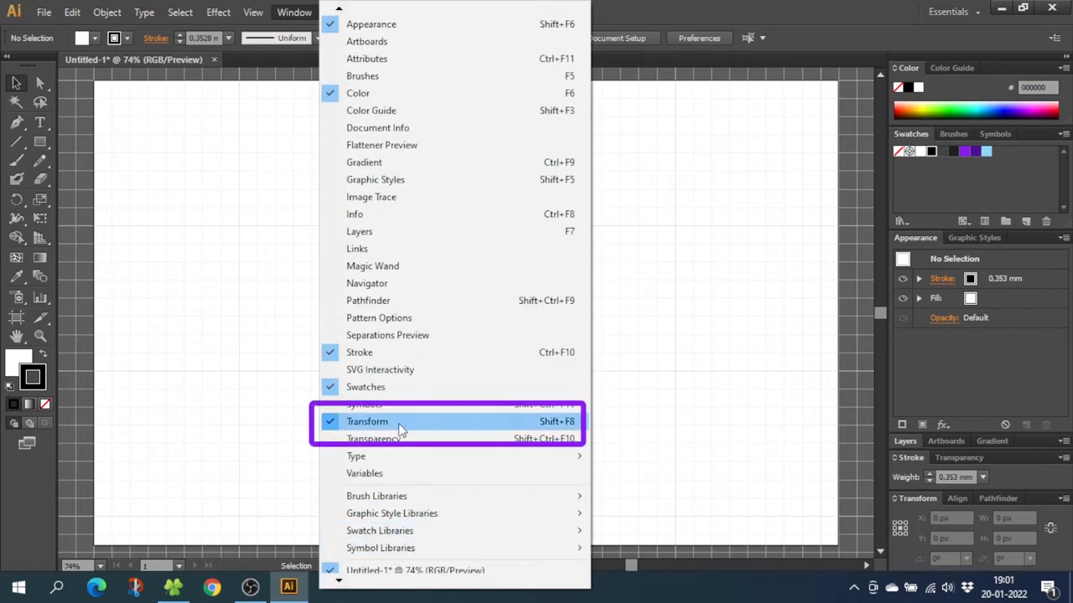
{"action": "left_click", "coordinate": [367, 422]}
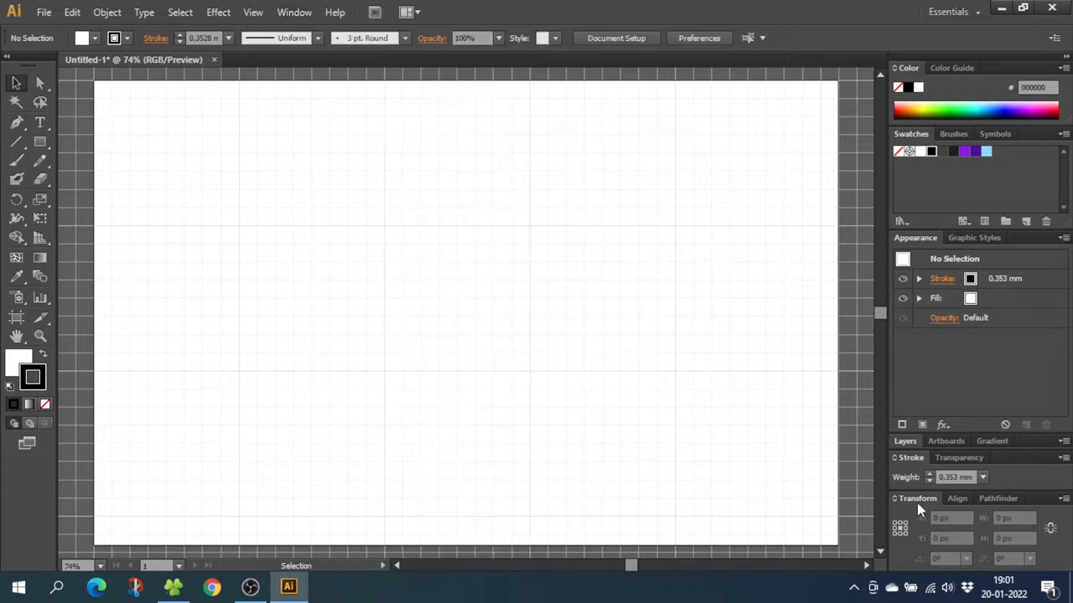
{"action": "left_click", "coordinate": [1064, 499]}
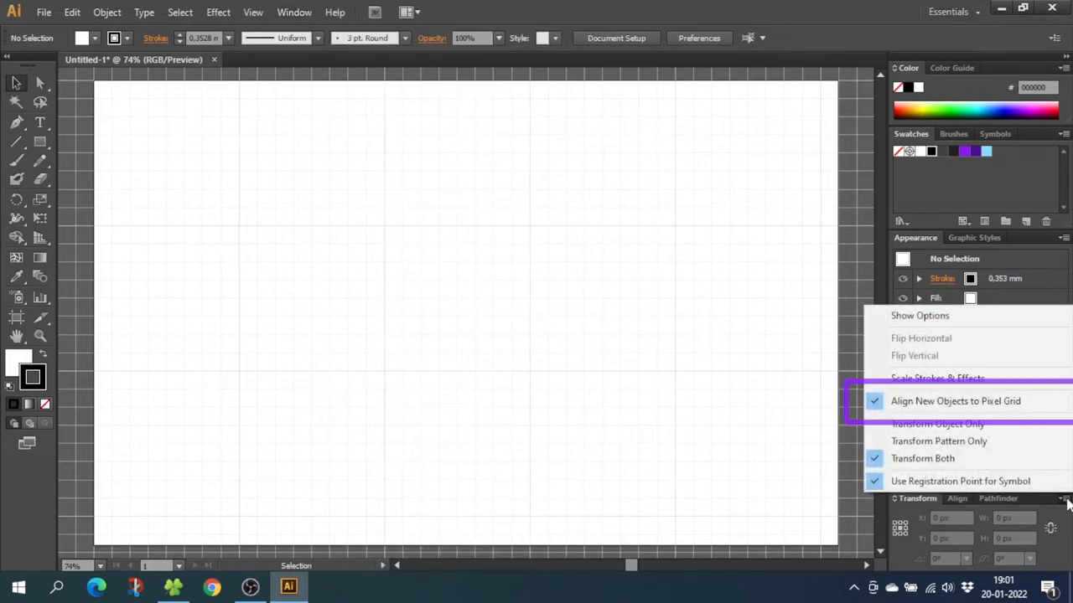
{"action": "mouse_move", "coordinate": [956, 400]}
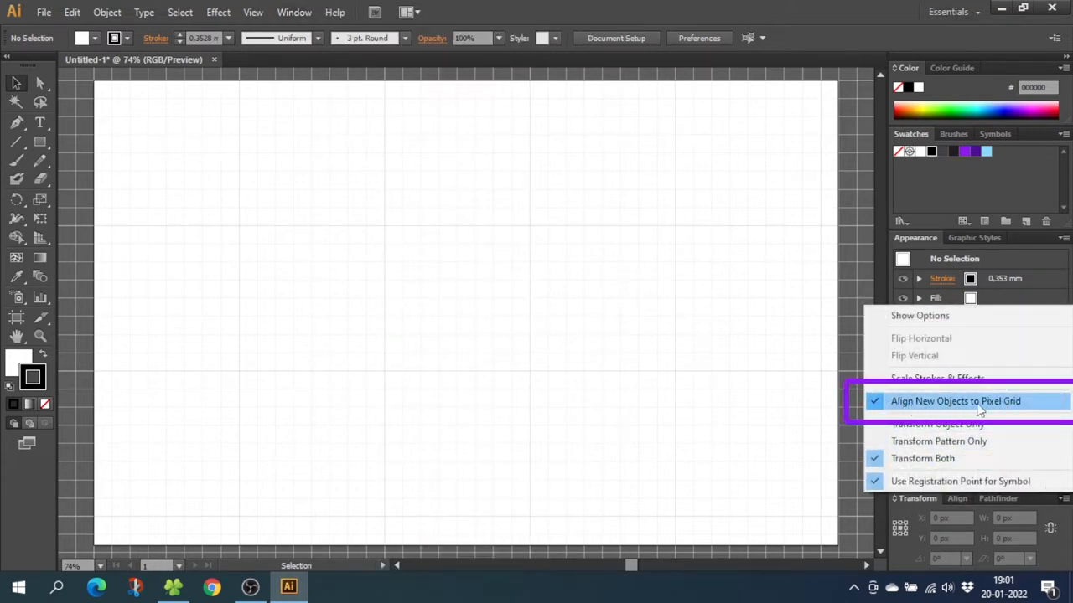
{"action": "left_click", "coordinate": [955, 401]}
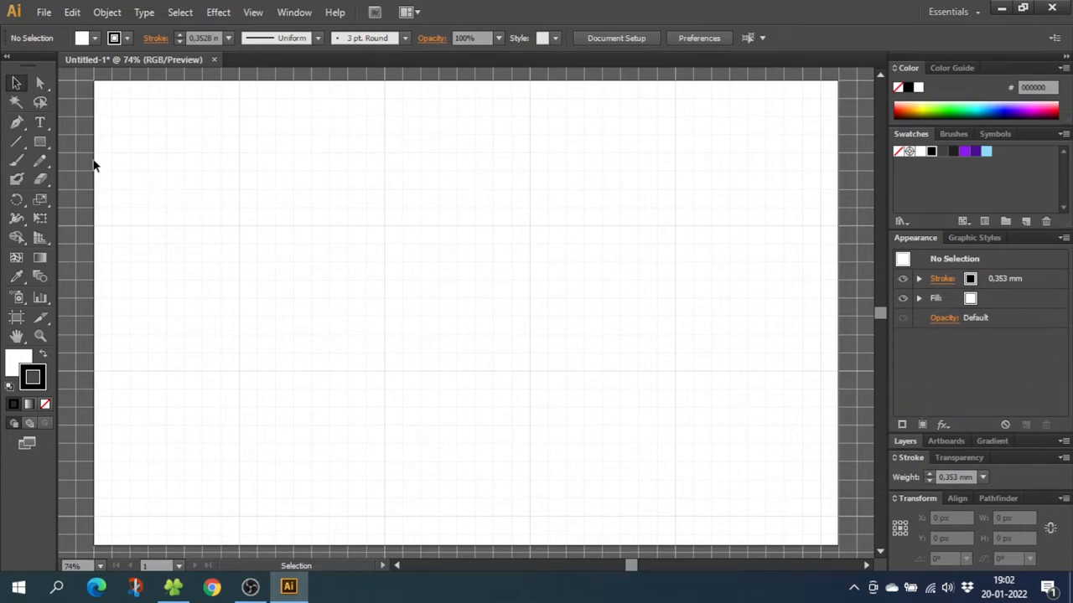
Draw a 250 px circle mid-artboard with its fill set to None
{"action": "left_click", "coordinate": [39, 140]}
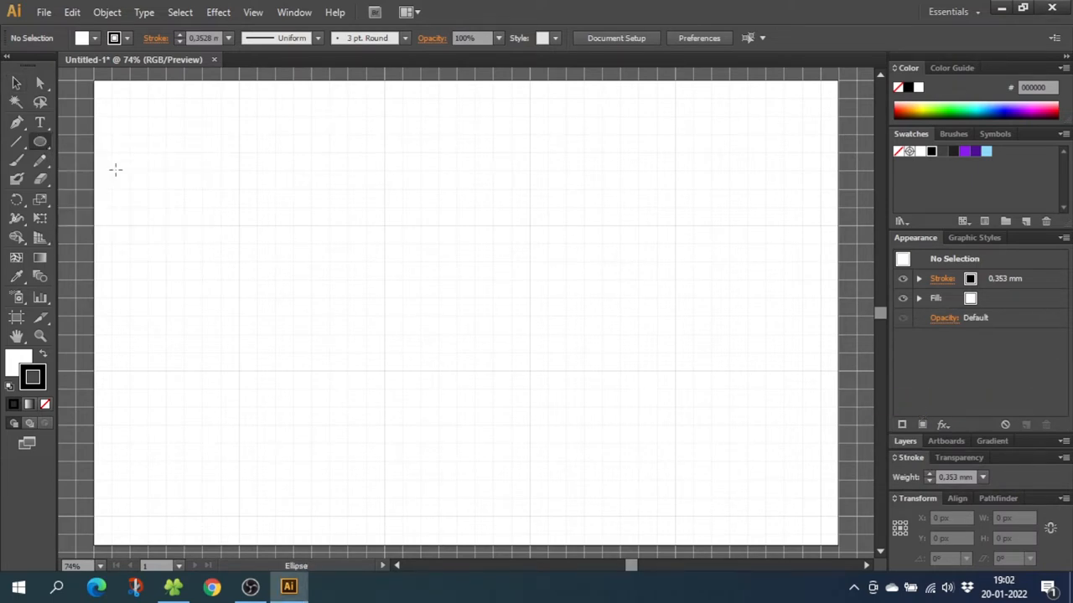
{"action": "mouse_move", "coordinate": [384, 225]}
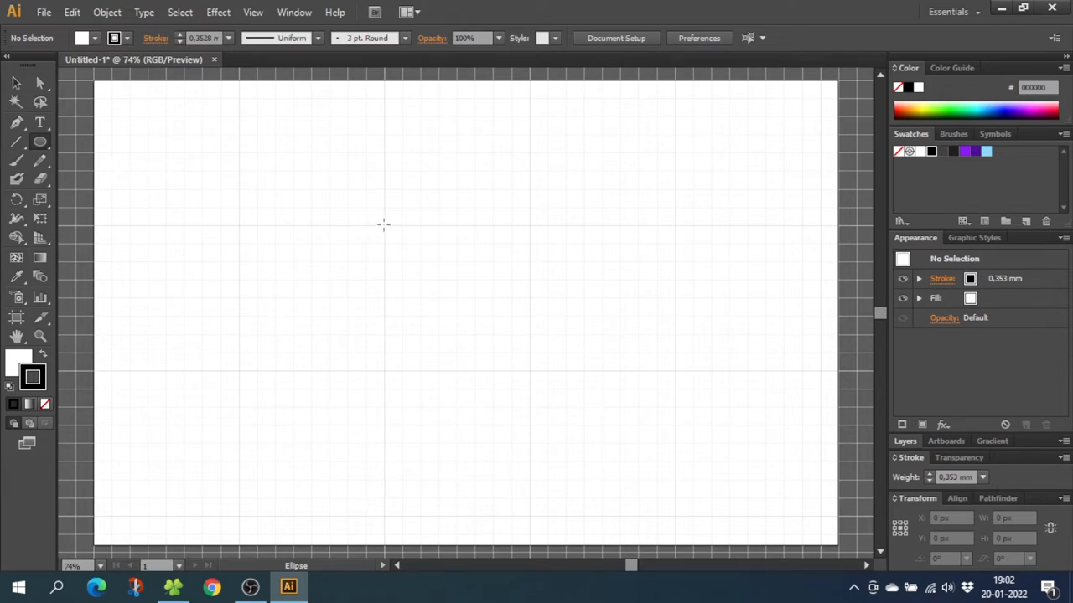
{"action": "left_click_drag", "start_coordinate": [384, 224], "coordinate": [529, 371]}
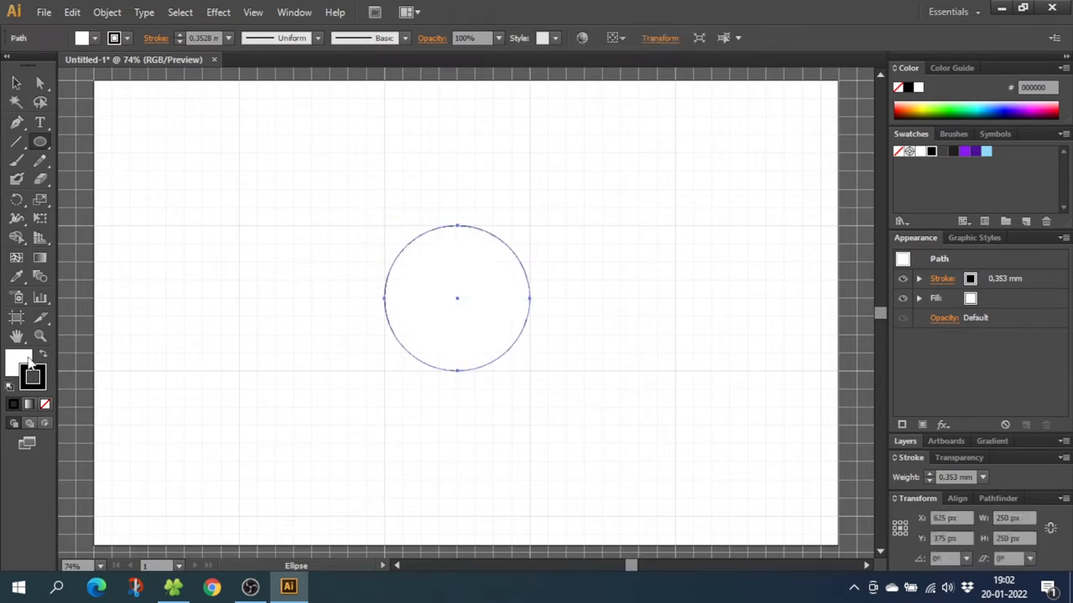
{"action": "left_click", "coordinate": [46, 404]}
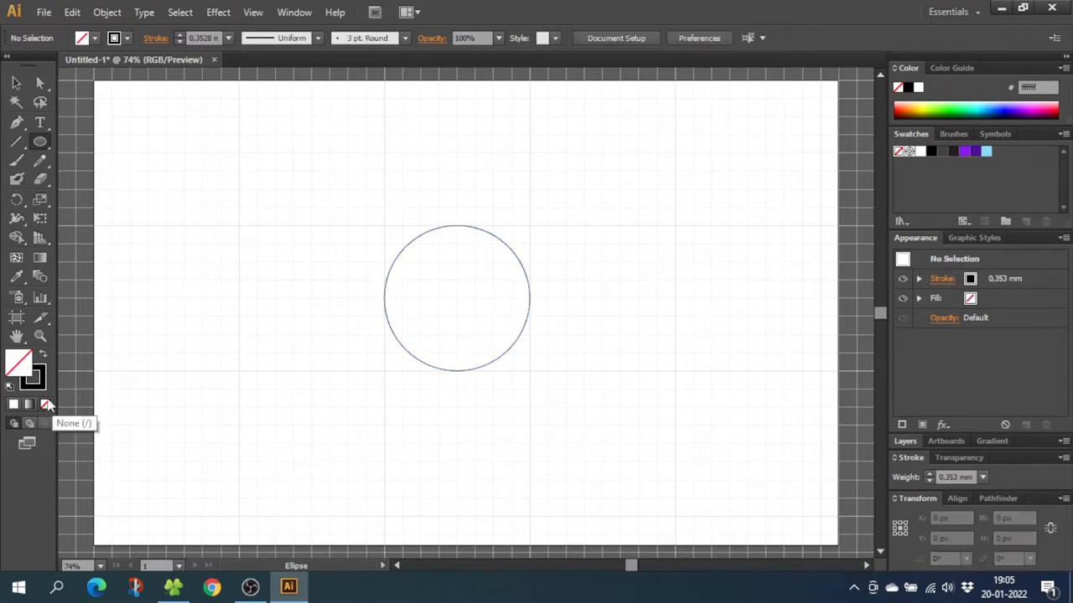
{"action": "left_click", "coordinate": [39, 141]}
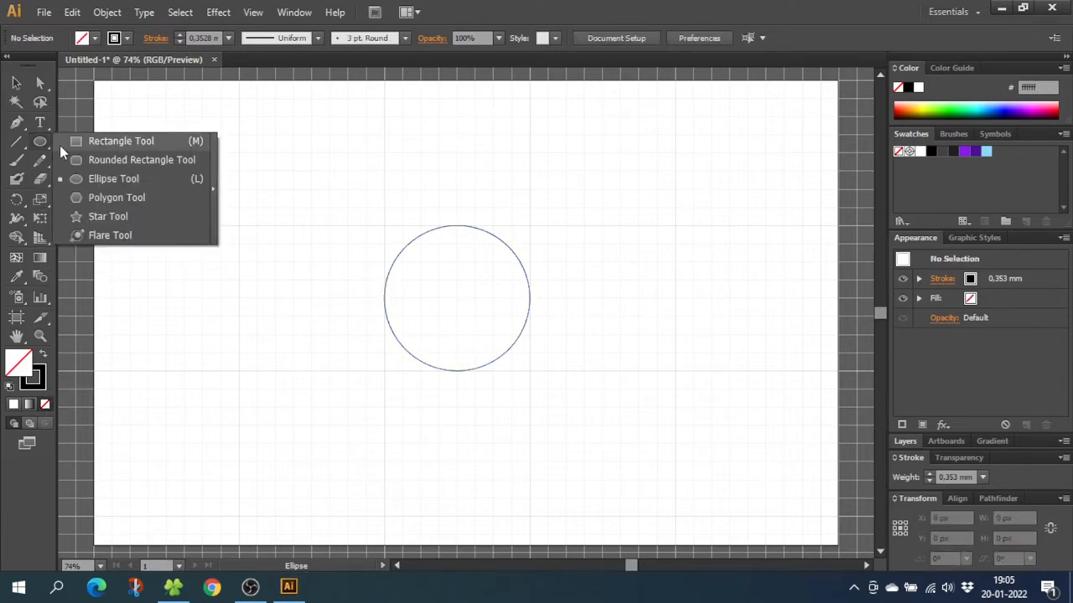
{"action": "left_click", "coordinate": [121, 141]}
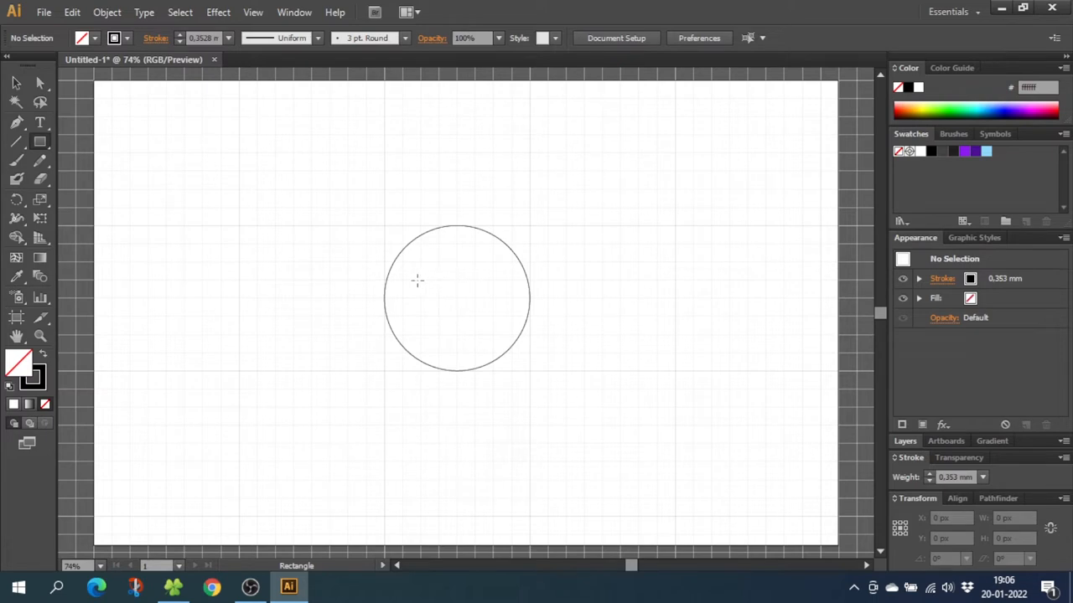
Cover the circle's lower half with a rectangle and delete the unwanted parts with Shape Builder
{"action": "left_click_drag", "start_coordinate": [346, 276], "coordinate": [584, 397]}
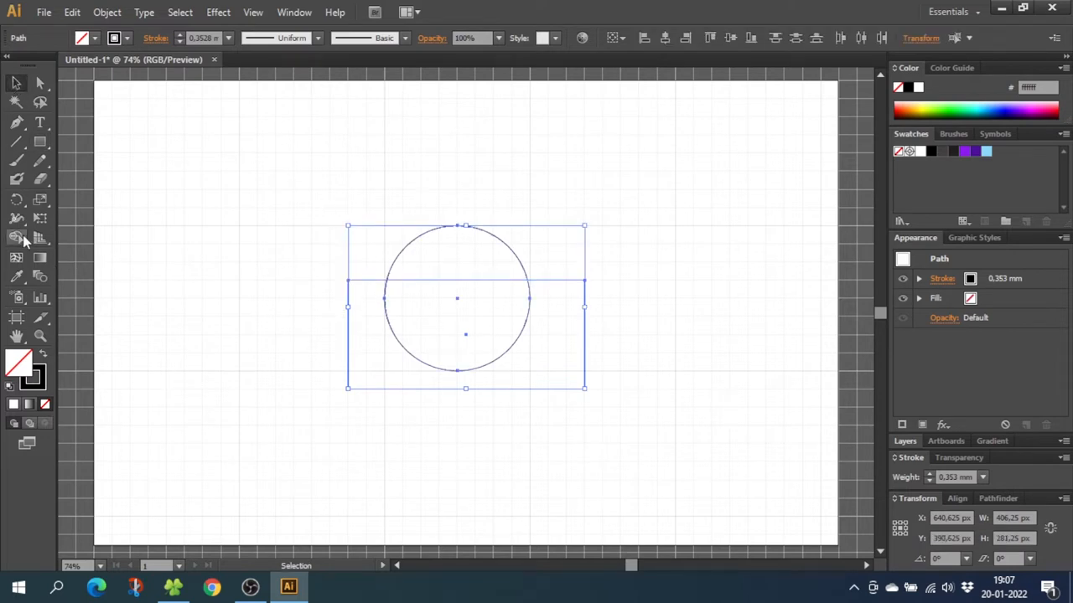
{"action": "left_click", "coordinate": [15, 237]}
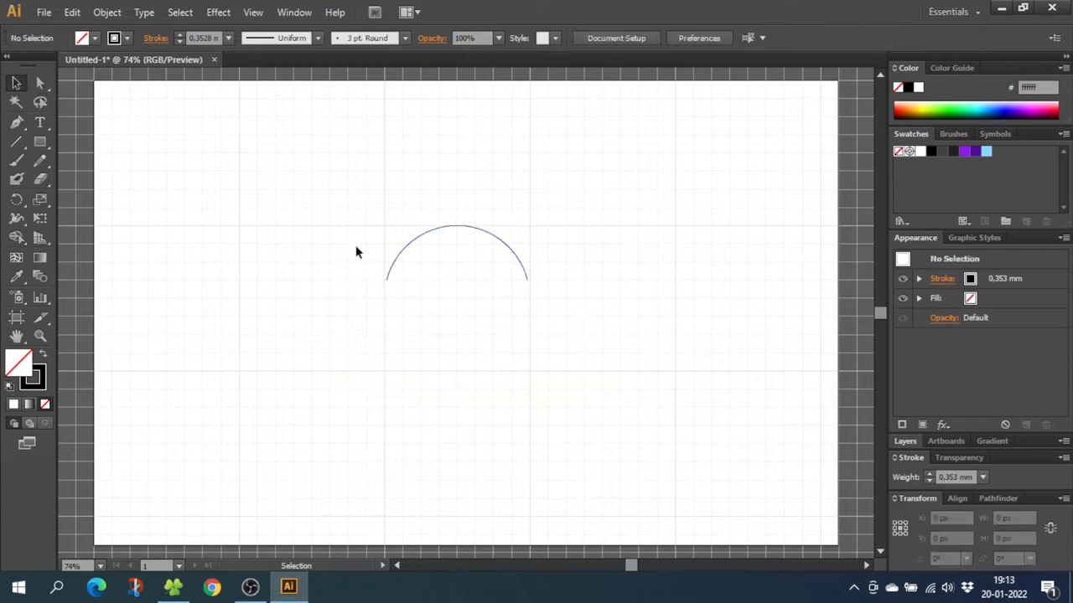
{"action": "mouse_move", "coordinate": [374, 248]}
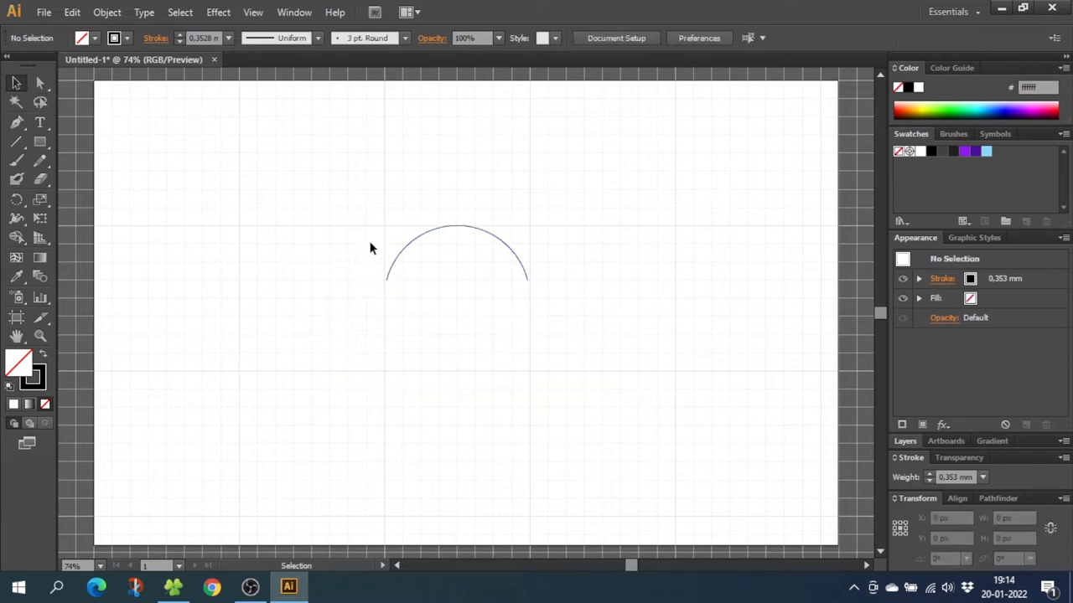
Turn off Snap to Grid and hide the grid, leaving the semicircular arc
{"action": "left_click", "coordinate": [252, 12]}
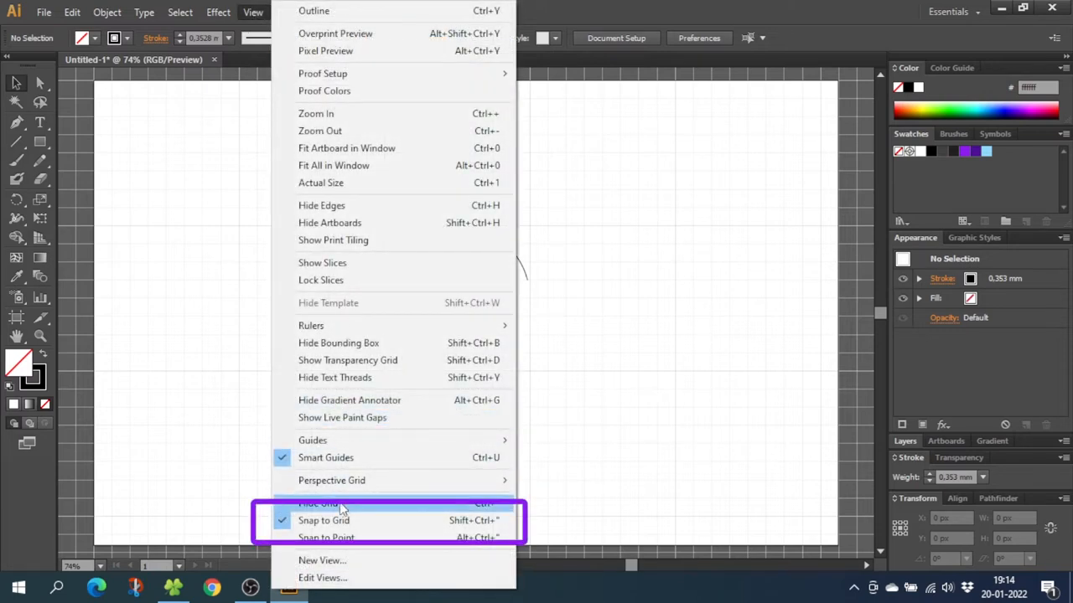
{"action": "mouse_move", "coordinate": [318, 502]}
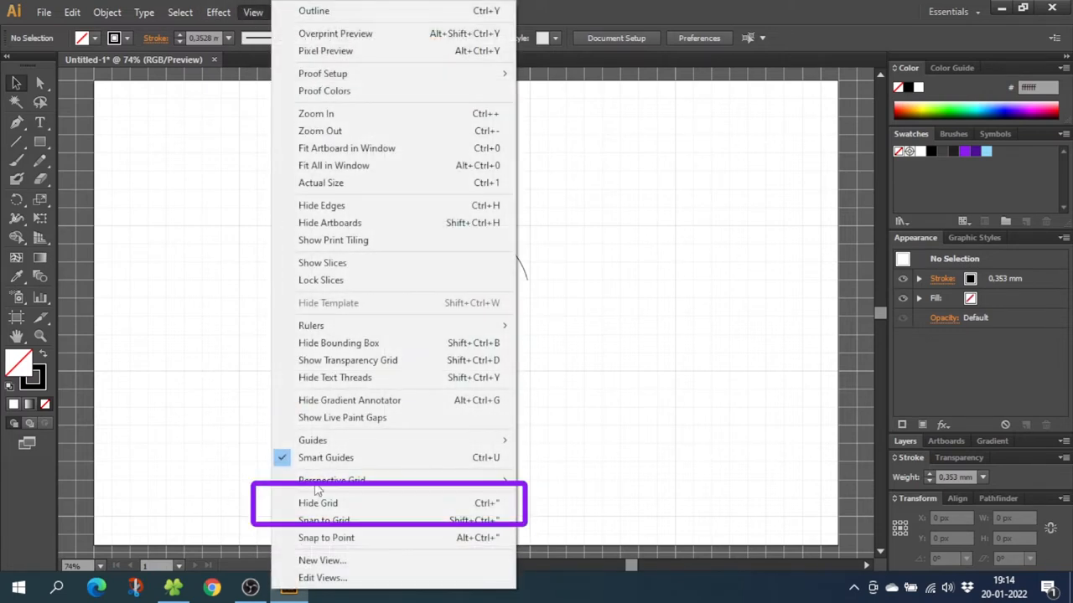
{"action": "left_click", "coordinate": [319, 502]}
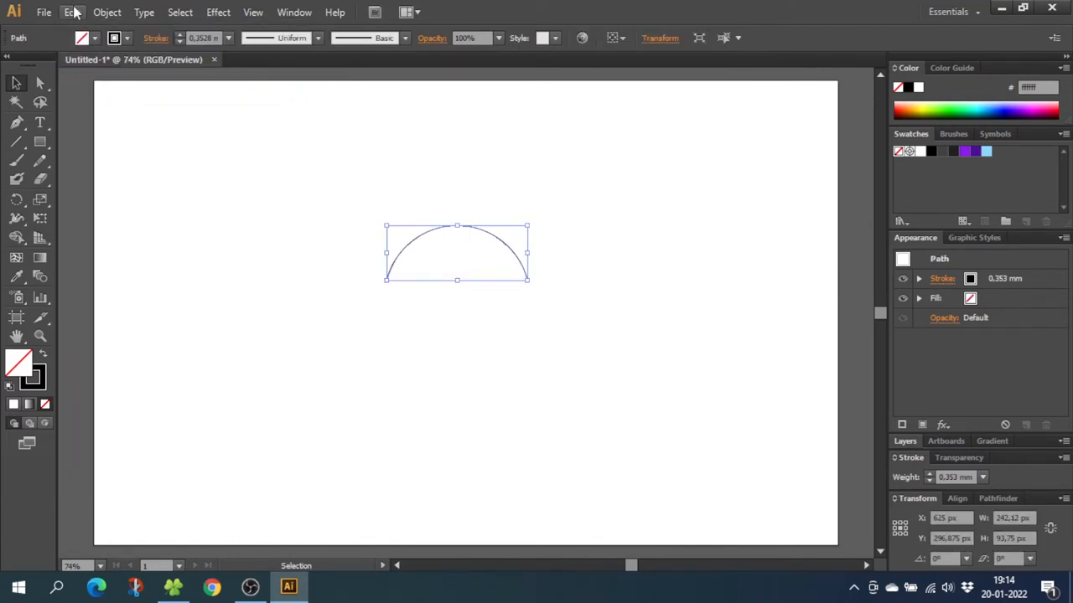
{"action": "left_click", "coordinate": [72, 12]}
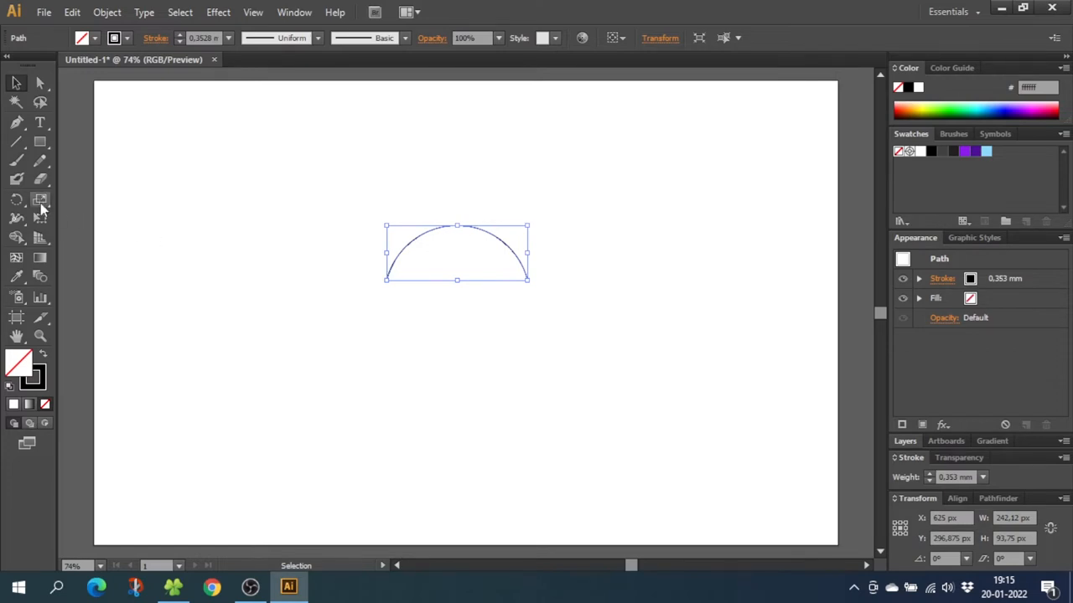
Reflect a copy of the arc from its left anchor at 30°, previewing a 90° right-end copy
{"action": "left_click", "coordinate": [40, 199]}
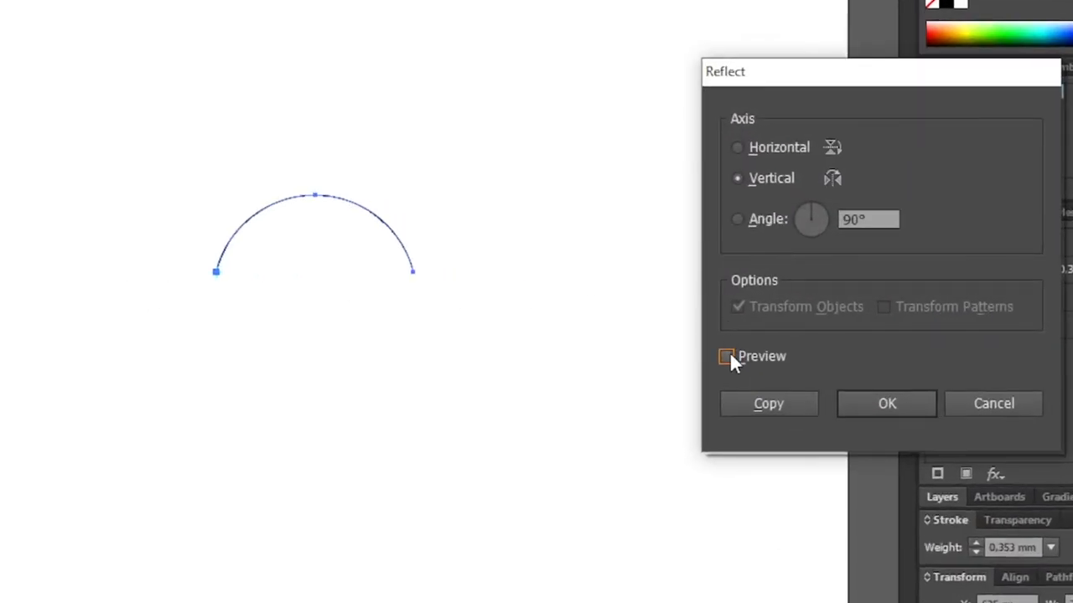
{"action": "left_click", "coordinate": [726, 356]}
{"action": "type", "text": "30"}
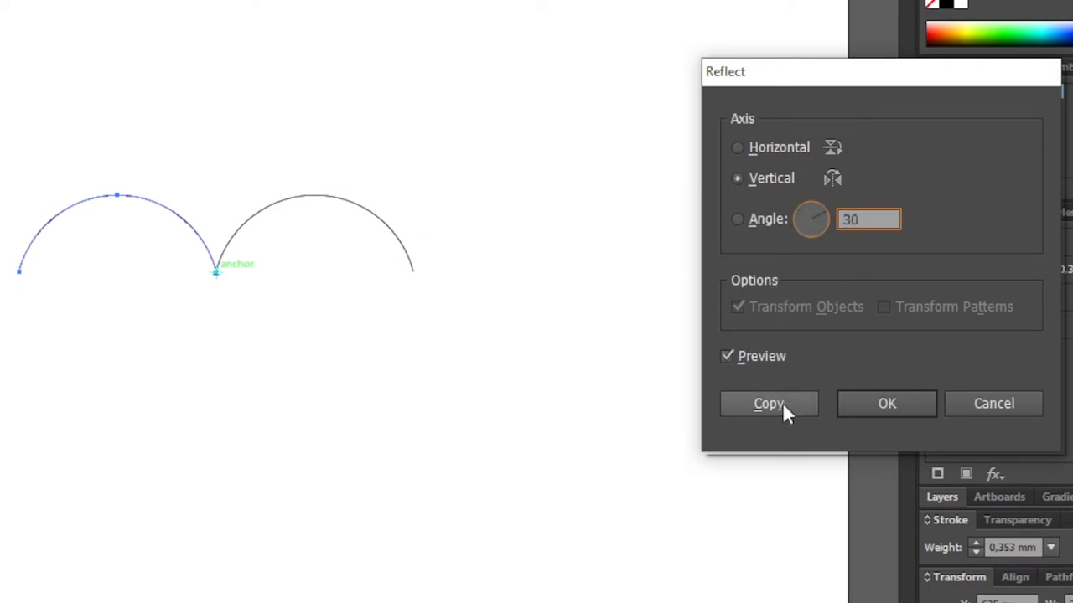
{"action": "left_click", "coordinate": [768, 403]}
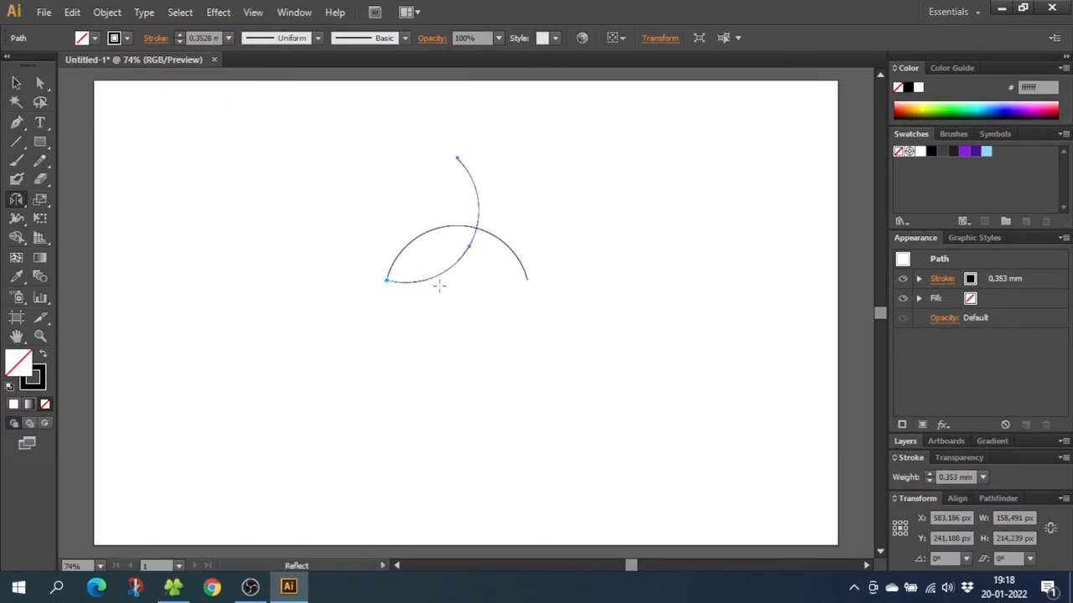
{"action": "mouse_move", "coordinate": [495, 192]}
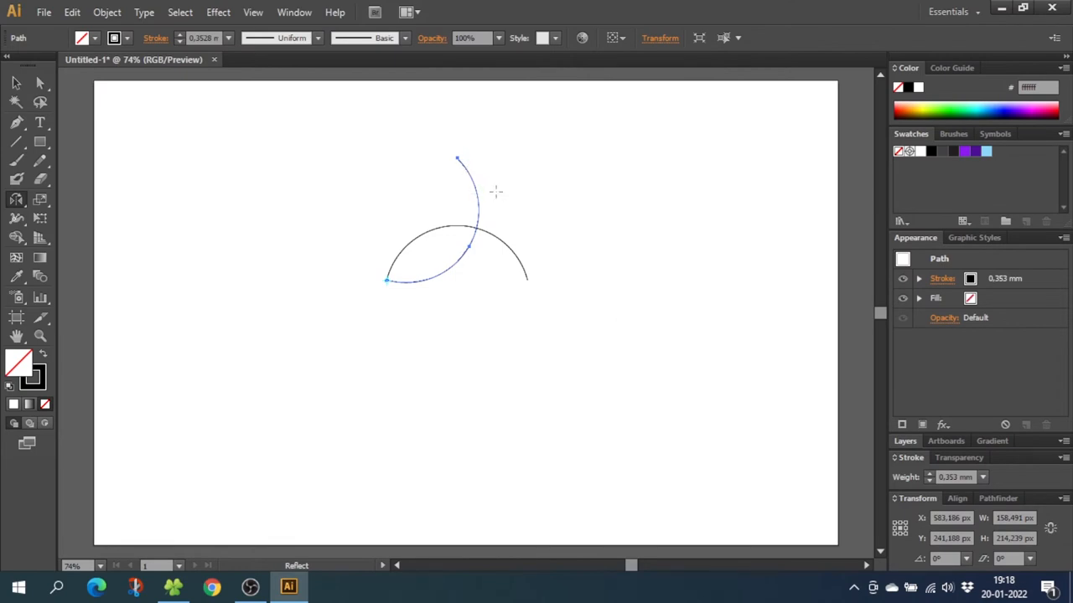
{"action": "mouse_move", "coordinate": [456, 157]}
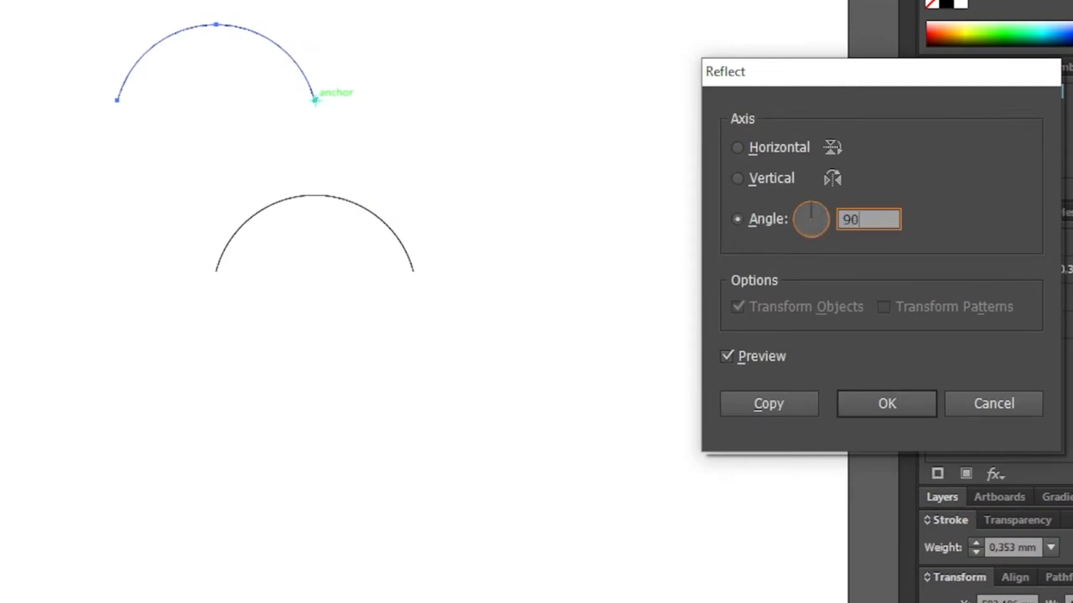
{"action": "left_click", "coordinate": [767, 403]}
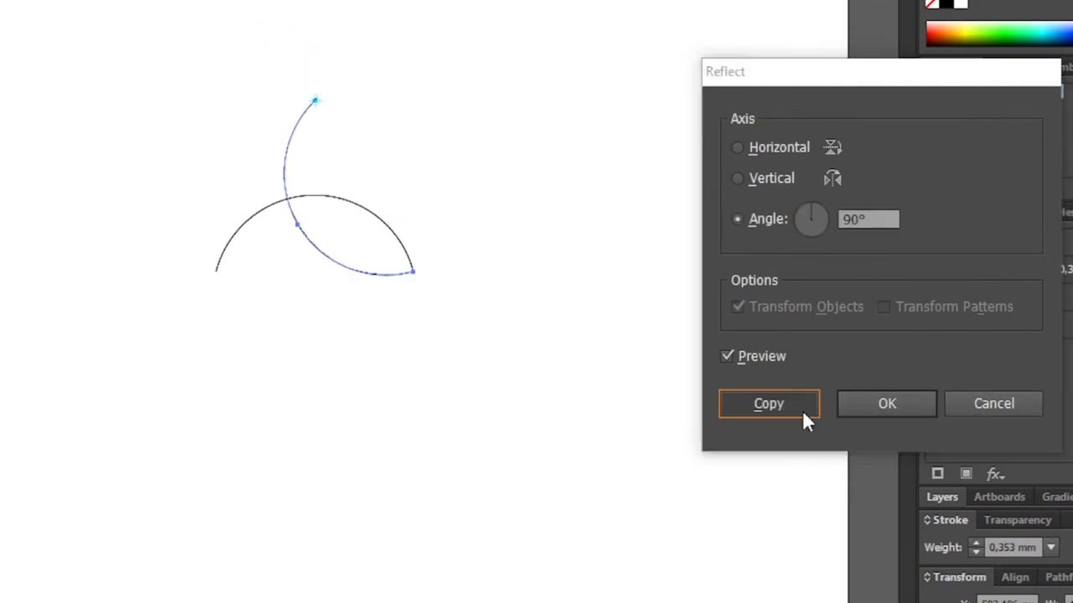
Commit the third reflected arc and set all three arcs to a 7 mm stroke
{"action": "left_click", "coordinate": [769, 404]}
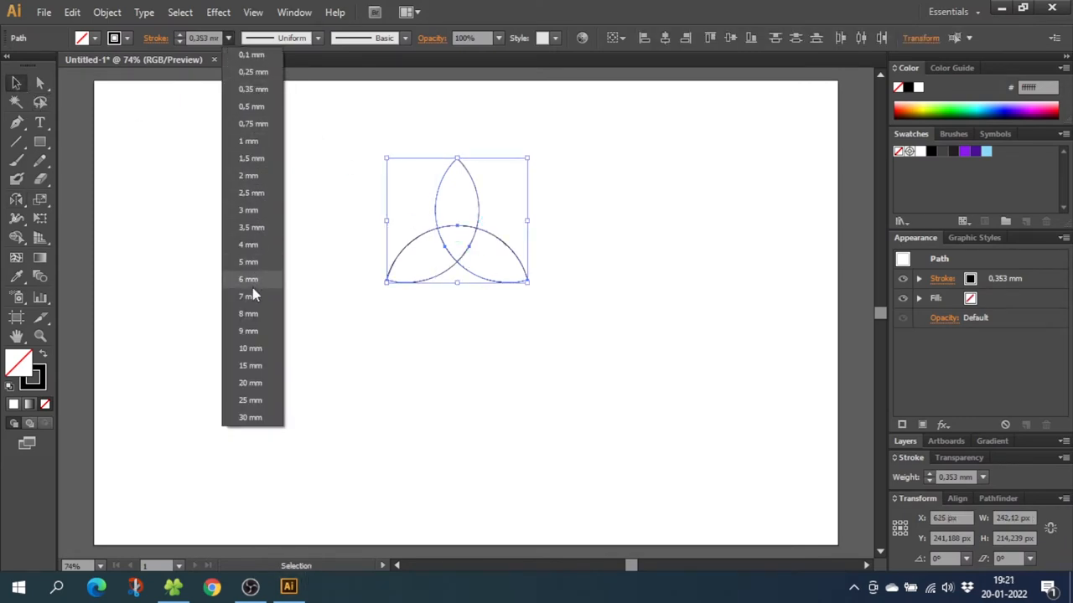
{"action": "left_click", "coordinate": [248, 296]}
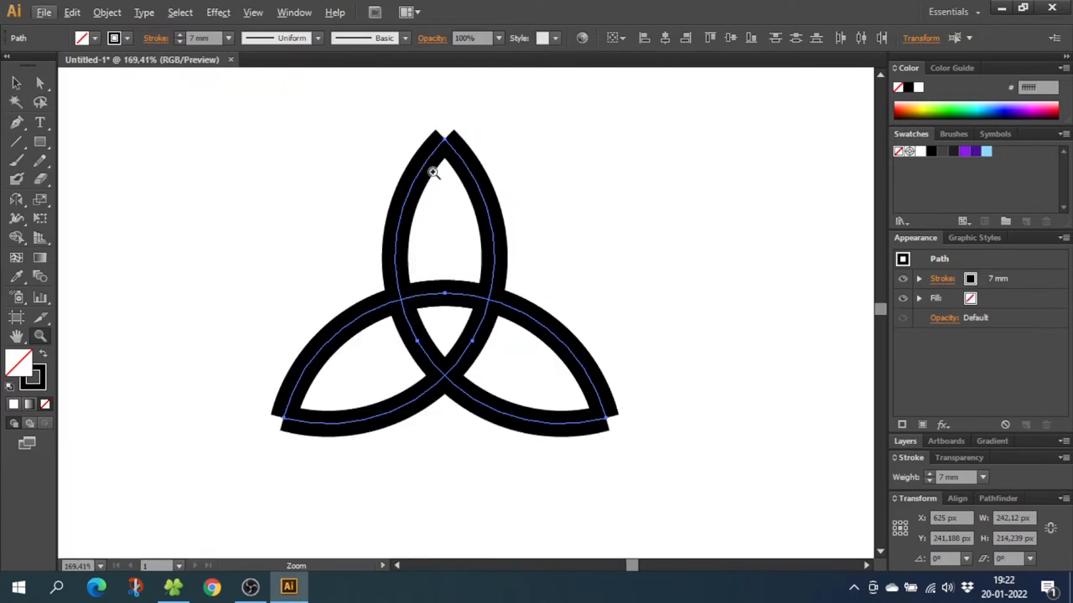
{"action": "mouse_move", "coordinate": [424, 103]}
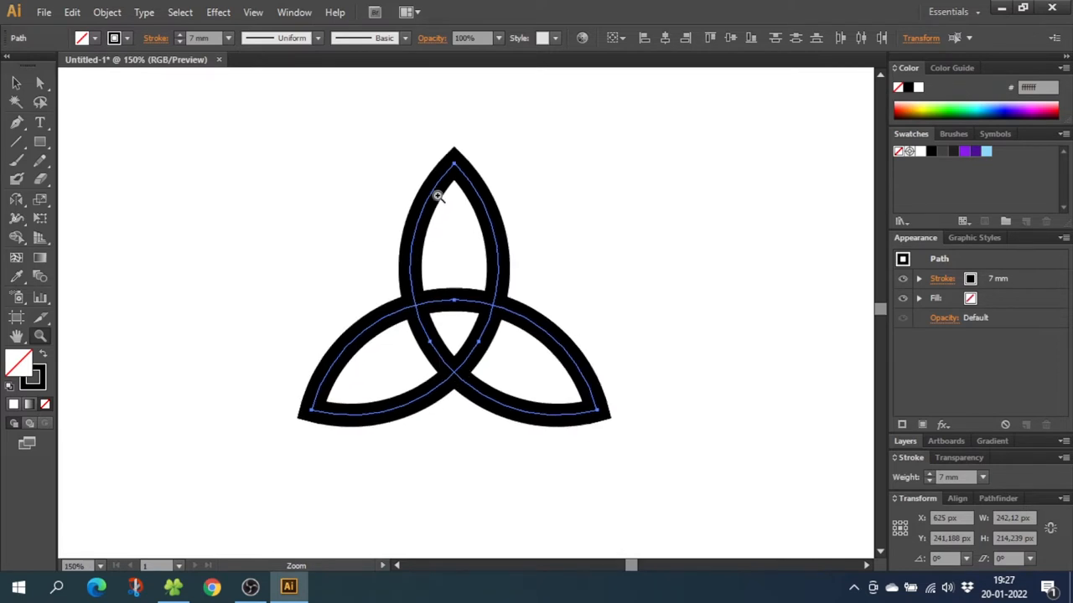
{"action": "mouse_move", "coordinate": [410, 315]}
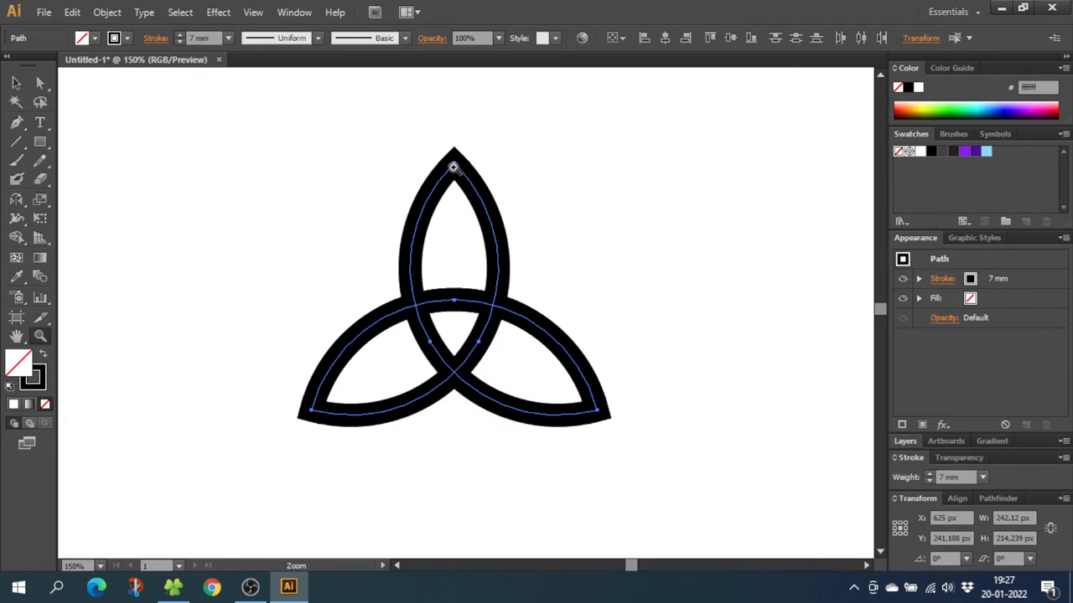
Apply Object > Path > Outline Stroke to the 7 mm triquetra path
{"action": "left_click", "coordinate": [107, 11]}
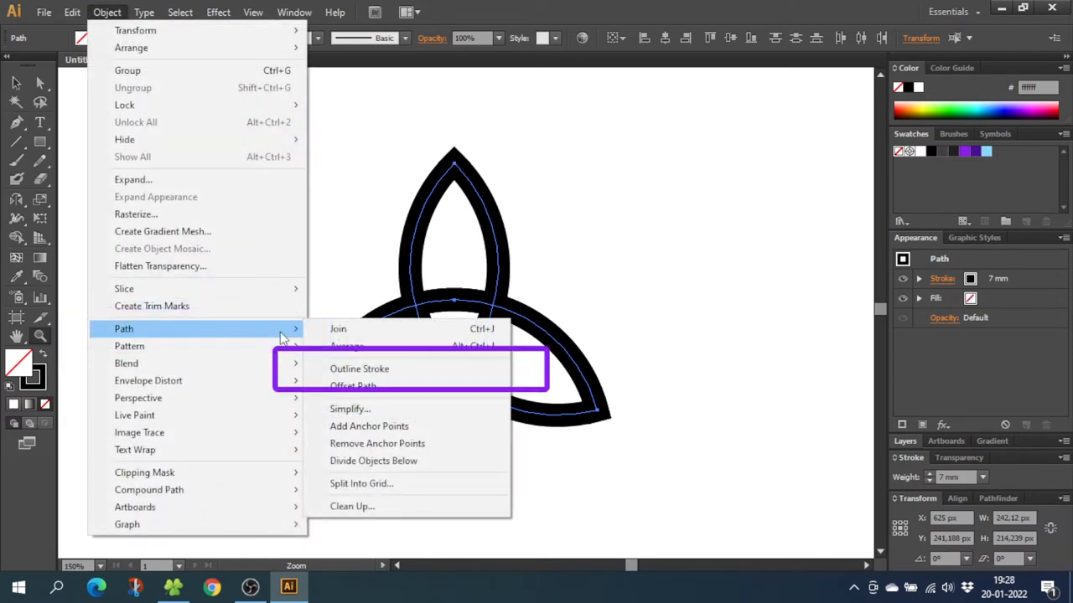
{"action": "left_click", "coordinate": [358, 369]}
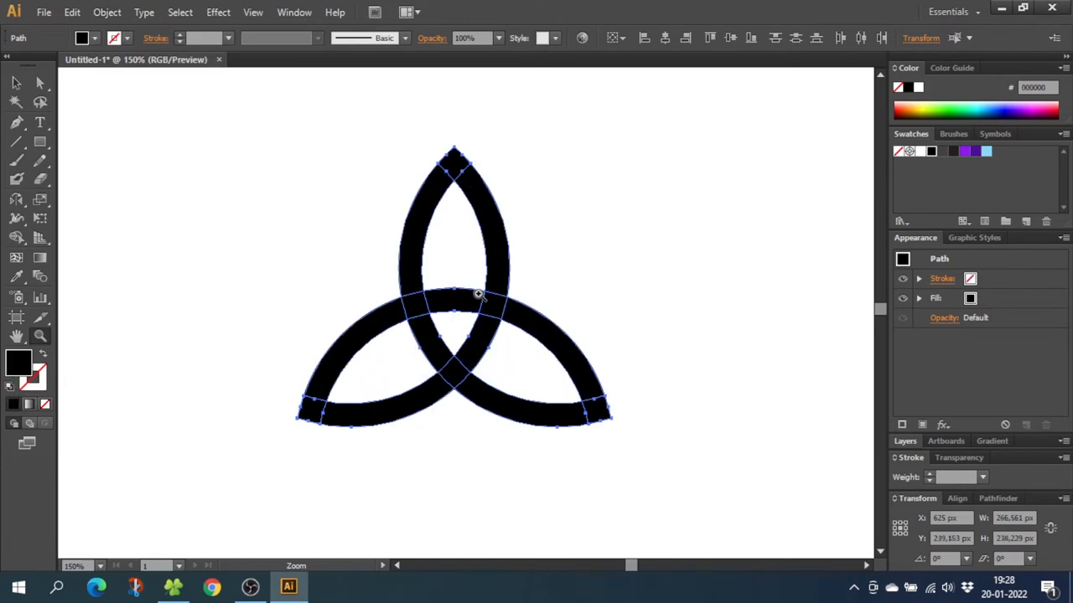
{"action": "mouse_move", "coordinate": [471, 327]}
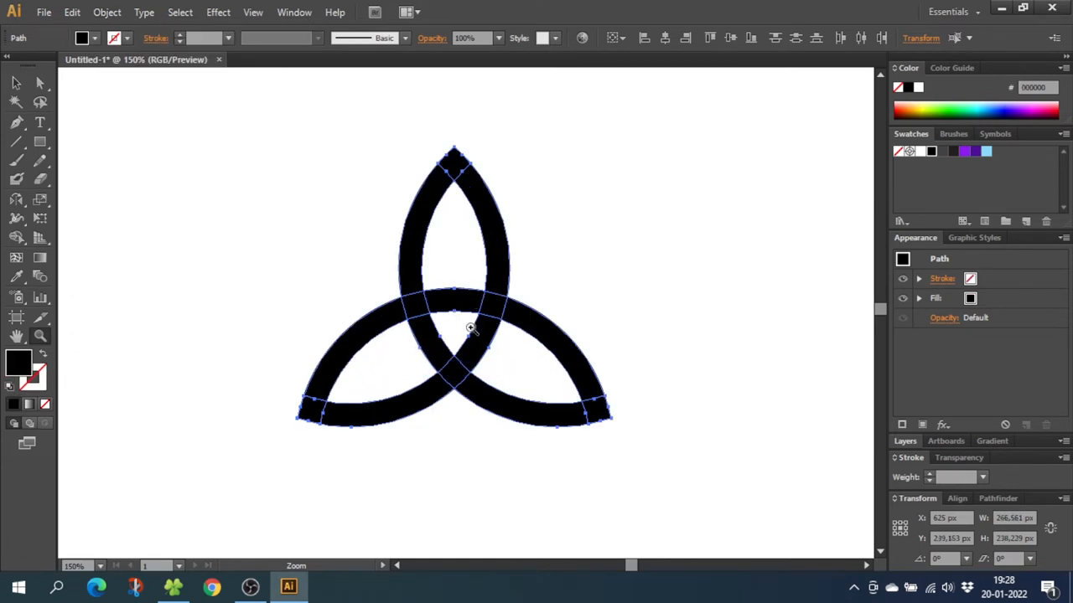
{"action": "mouse_move", "coordinate": [422, 160]}
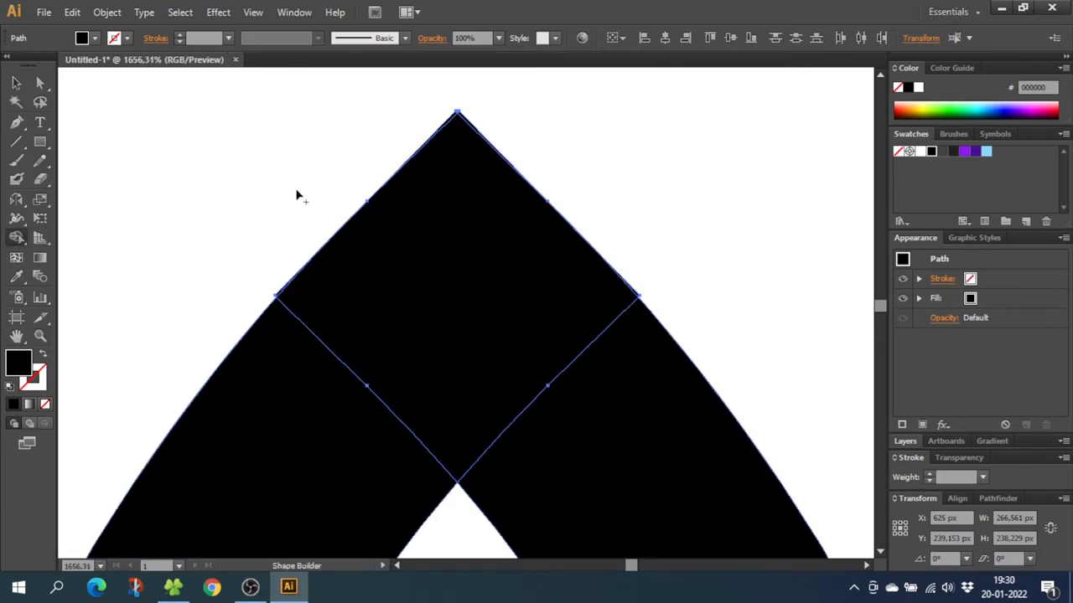
{"action": "mouse_move", "coordinate": [261, 231]}
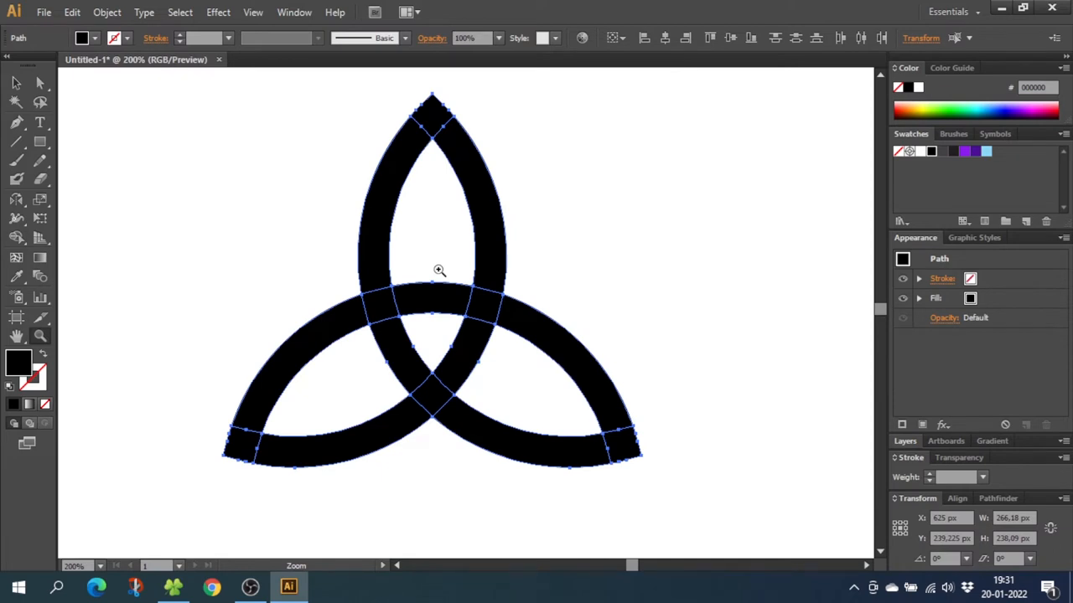
{"action": "mouse_move", "coordinate": [486, 209]}
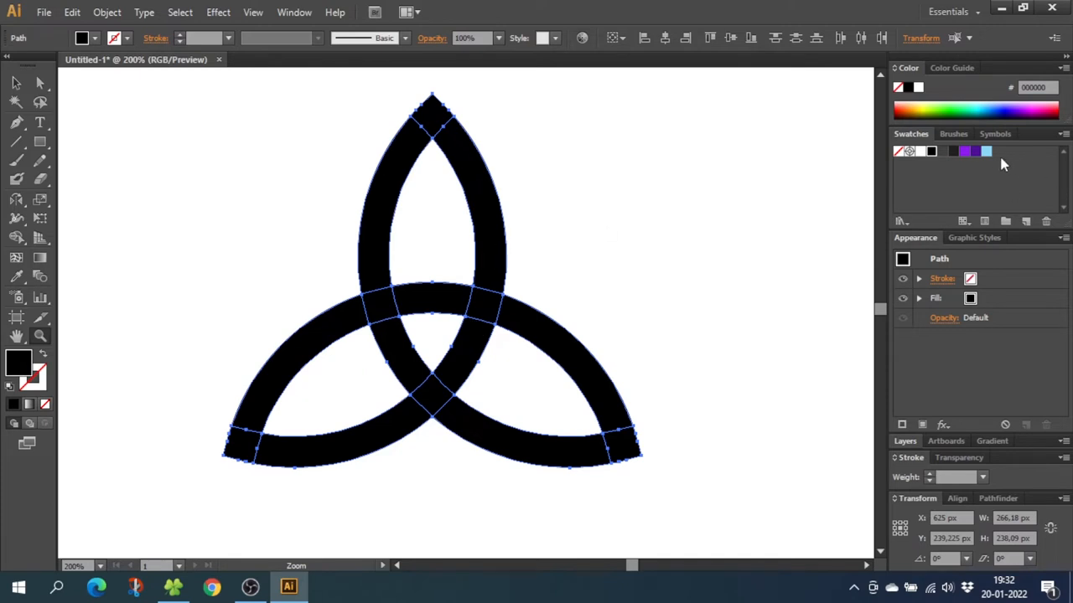
Apply the light-blue swatch fill with a dark 1.5 mm outline to the triquetra
{"action": "left_click", "coordinate": [986, 151]}
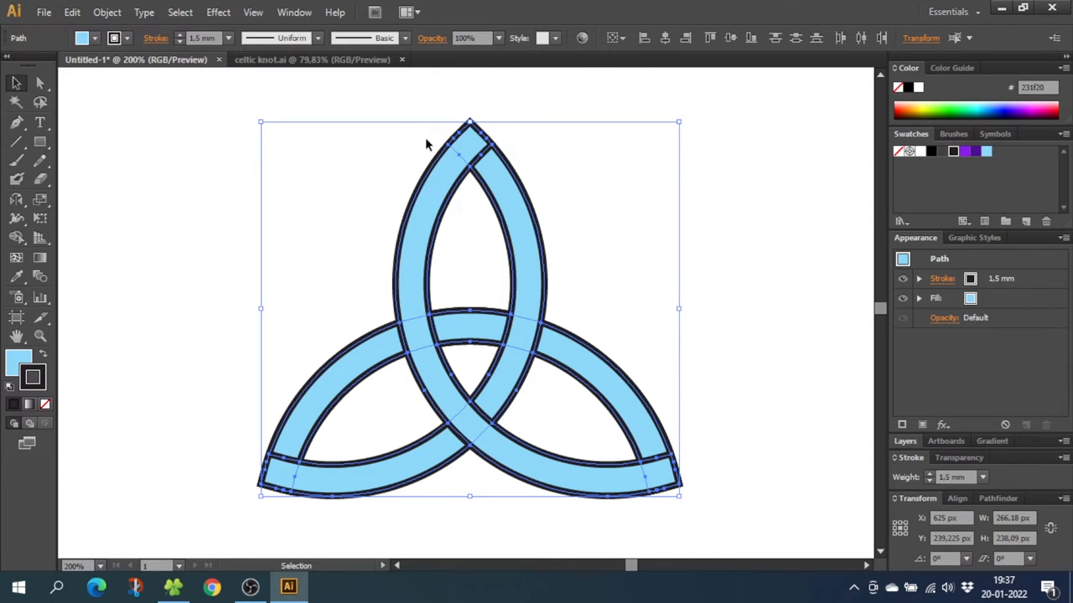
{"action": "mouse_move", "coordinate": [452, 197]}
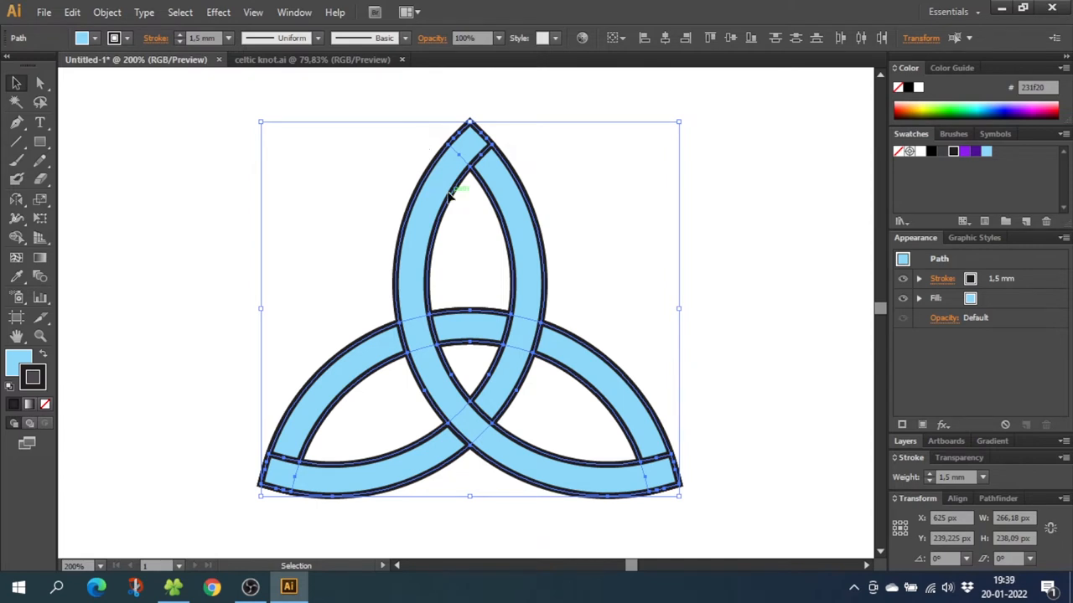
{"action": "mouse_move", "coordinate": [455, 165]}
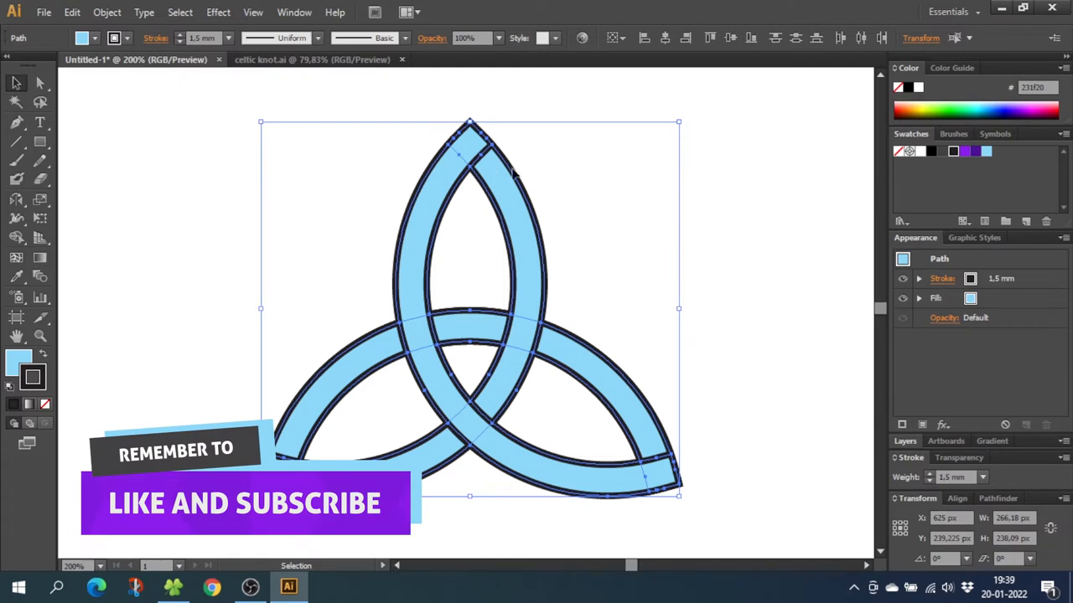
{"action": "mouse_move", "coordinate": [191, 341]}
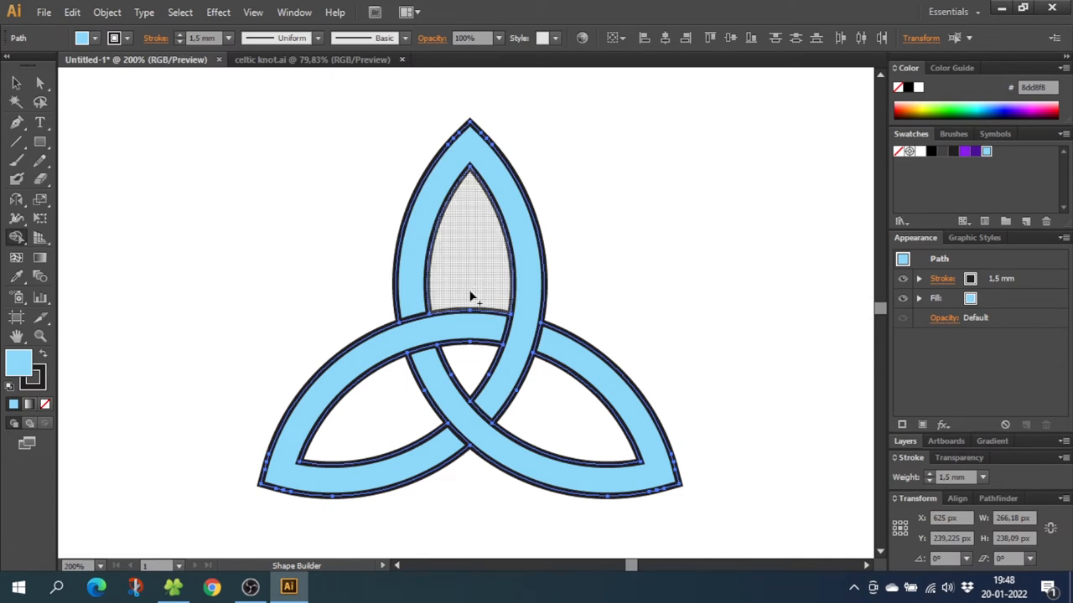
{"action": "mouse_move", "coordinate": [491, 281]}
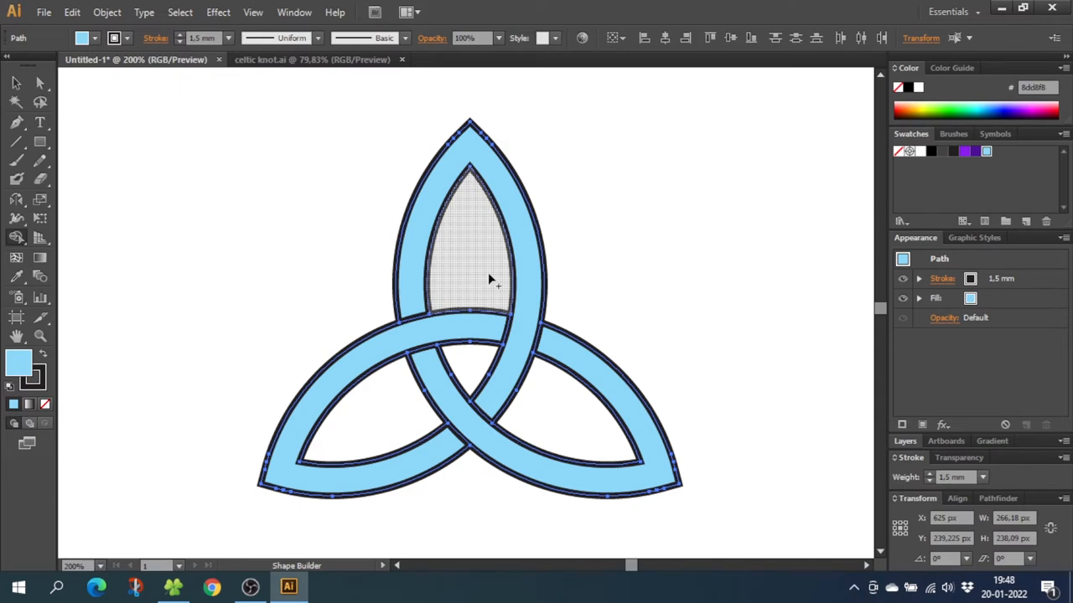
{"action": "mouse_move", "coordinate": [476, 281]}
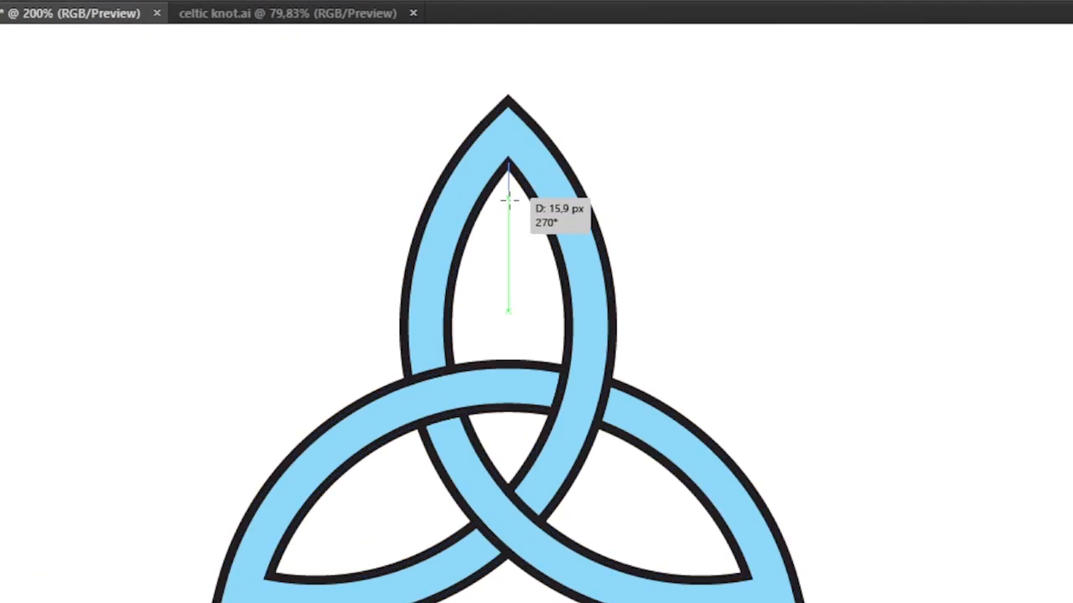
Draw a vertical and a diagonal line from the inner tips, then zoom on their crossing
{"action": "left_click_drag", "start_coordinate": [507, 200], "coordinate": [507, 490]}
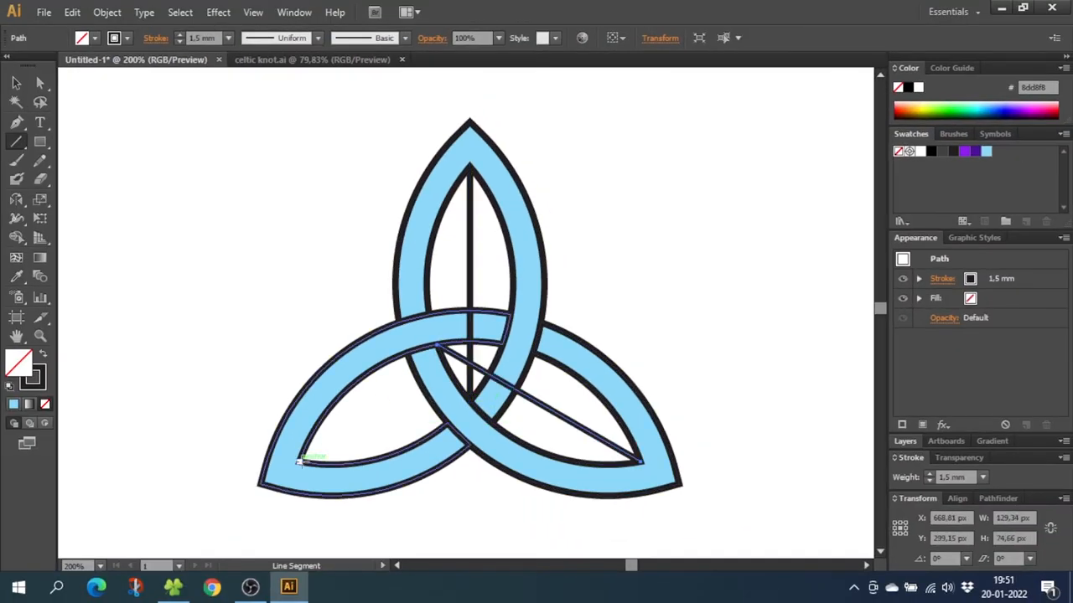
{"action": "left_click_drag", "start_coordinate": [299, 463], "coordinate": [502, 342]}
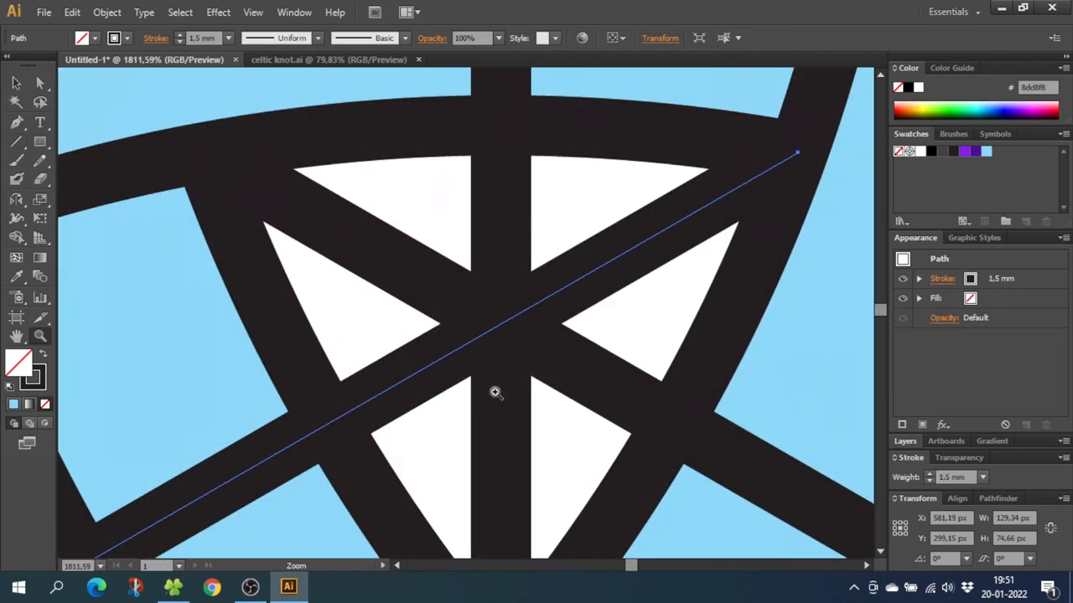
{"action": "left_click", "coordinate": [14, 82]}
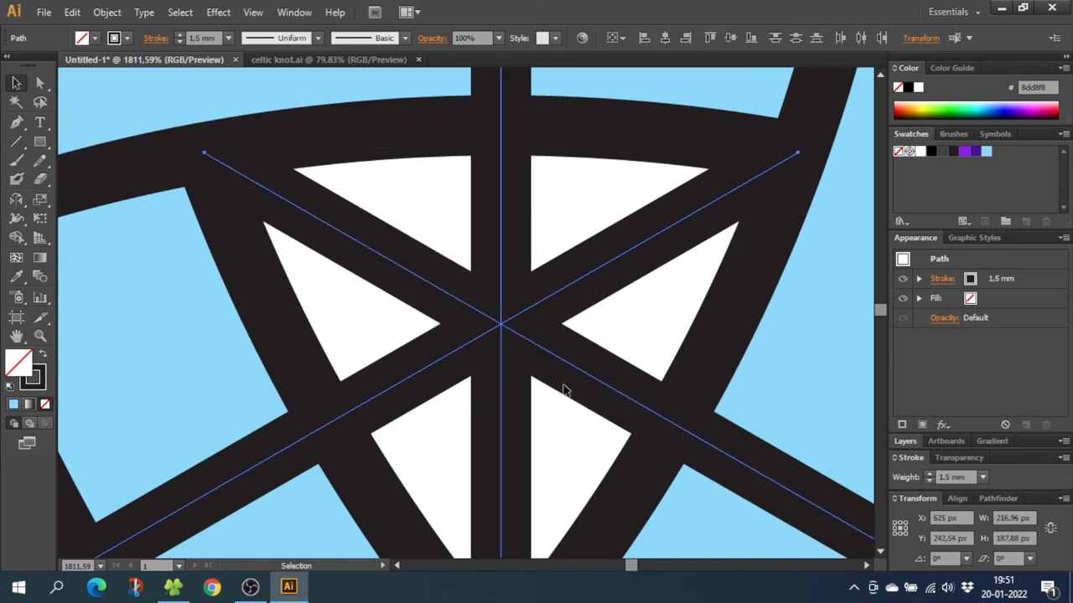
{"action": "mouse_move", "coordinate": [193, 233]}
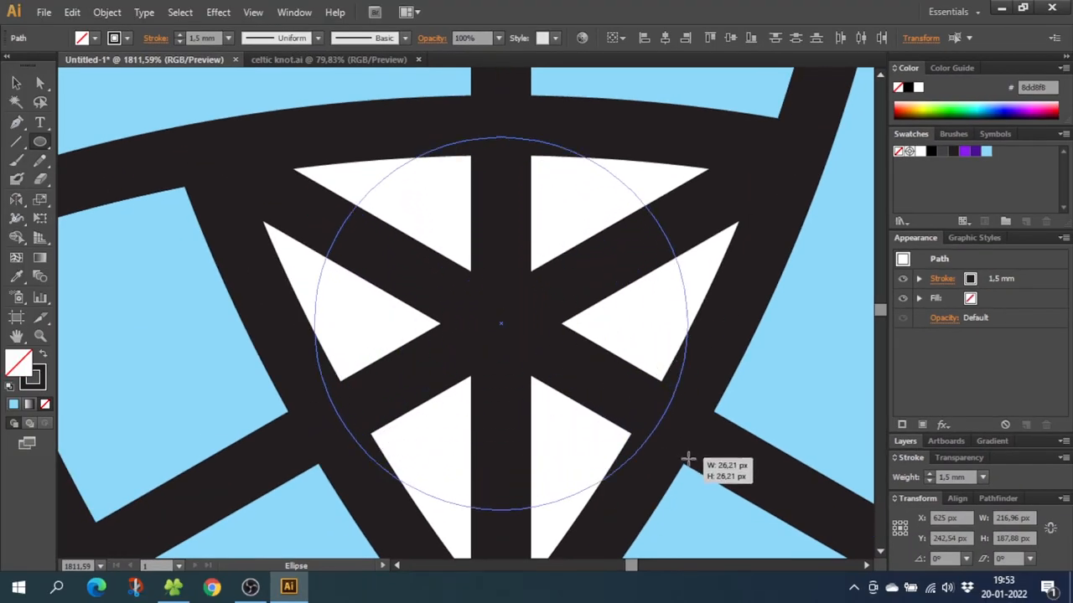
Draw a small circle centred on the line intersection and remove the guide lines
{"action": "left_click_drag", "start_coordinate": [687, 458], "coordinate": [702, 469]}
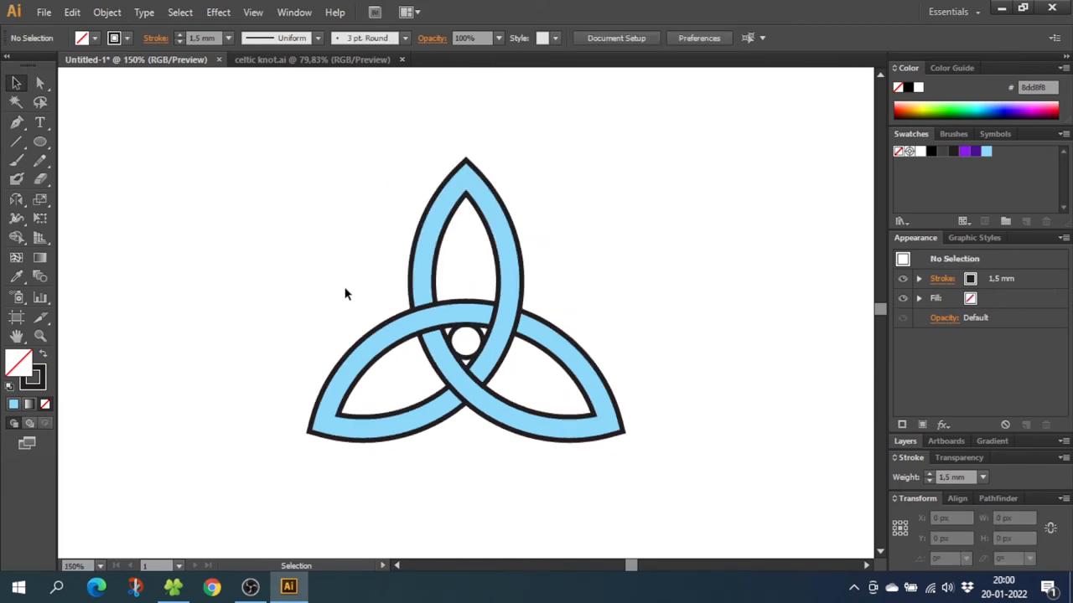
Scale the small centre circle up from its centre into a ring overlapping all three lobes
{"action": "left_click", "coordinate": [467, 339]}
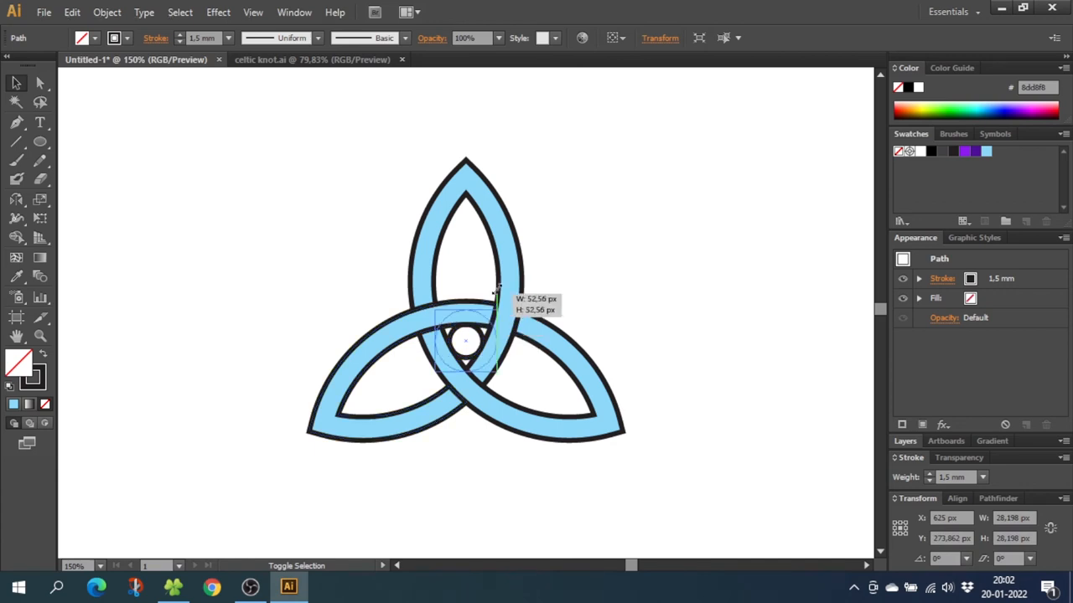
{"action": "left_click_drag", "start_coordinate": [494, 293], "coordinate": [651, 88]}
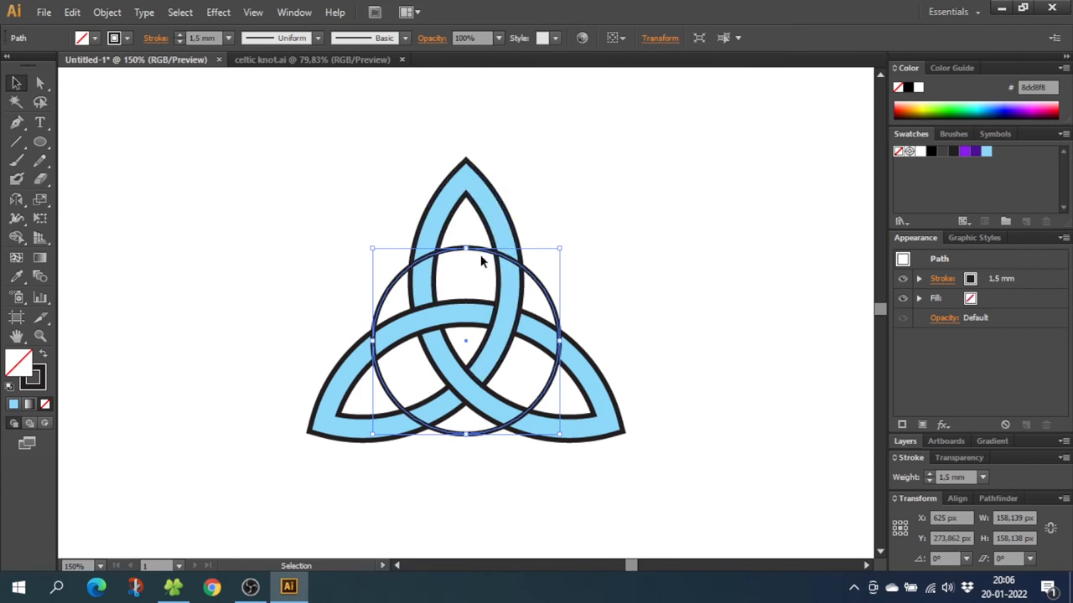
Give the circle a 7 mm stroke and shrink it slightly from its centre
{"action": "left_click", "coordinate": [228, 37]}
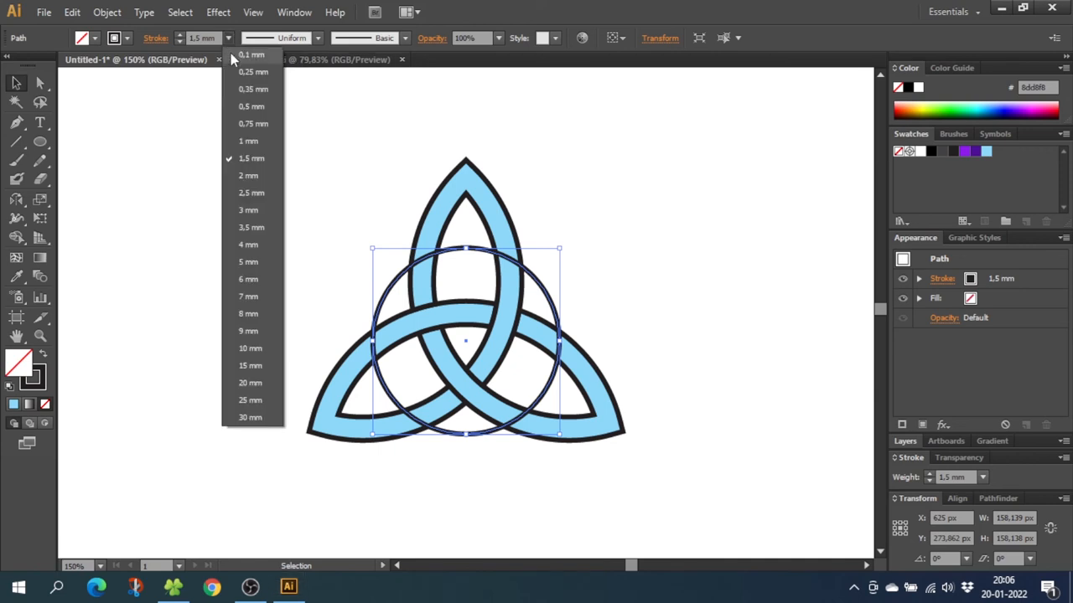
{"action": "left_click", "coordinate": [248, 296]}
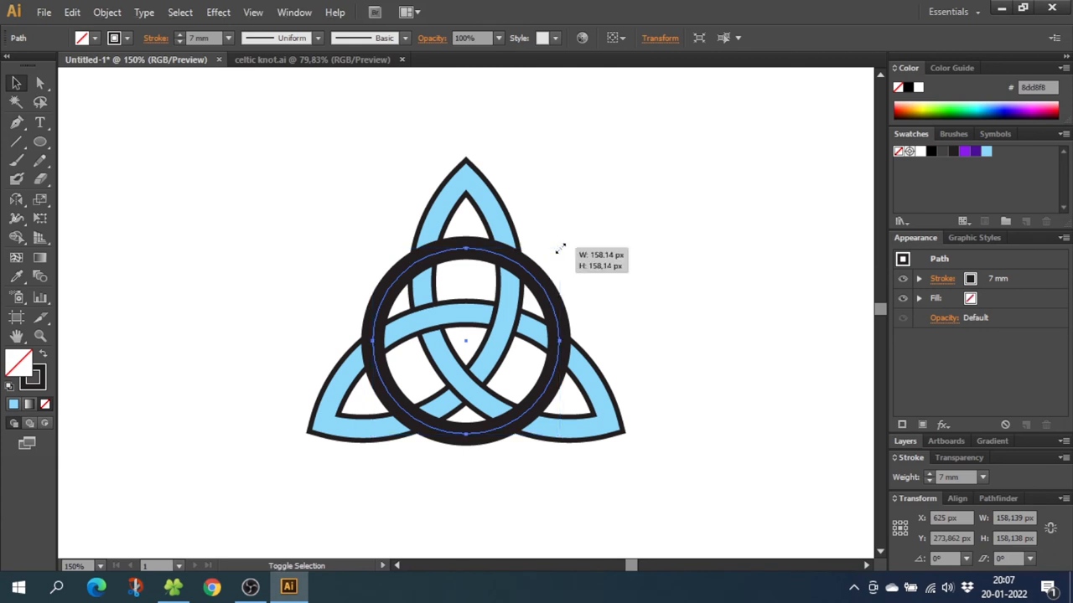
{"action": "left_click_drag", "start_coordinate": [559, 248], "coordinate": [553, 251]}
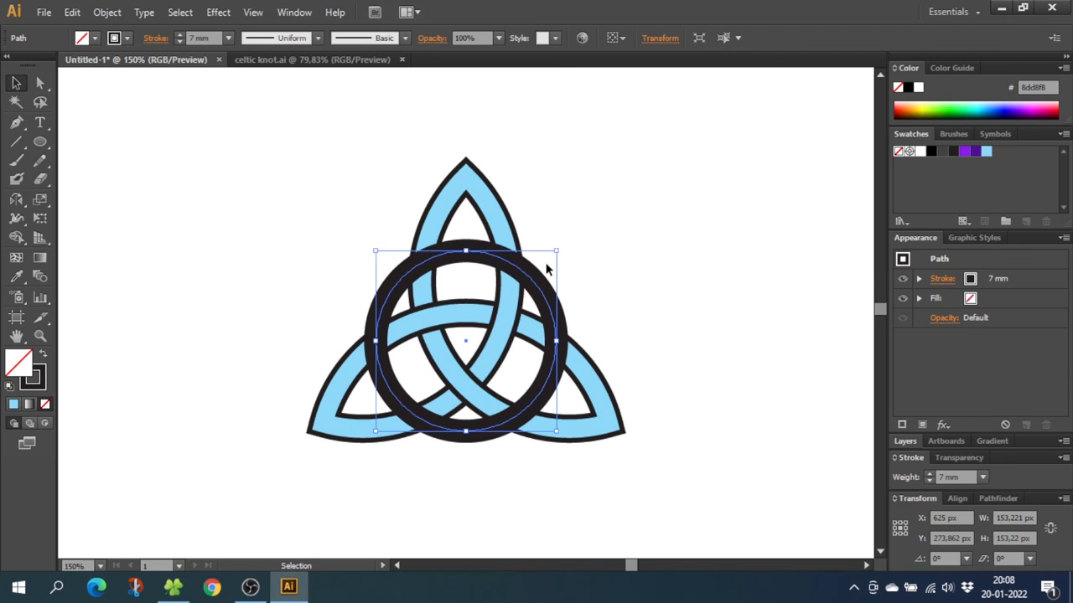
{"action": "mouse_move", "coordinate": [139, 104]}
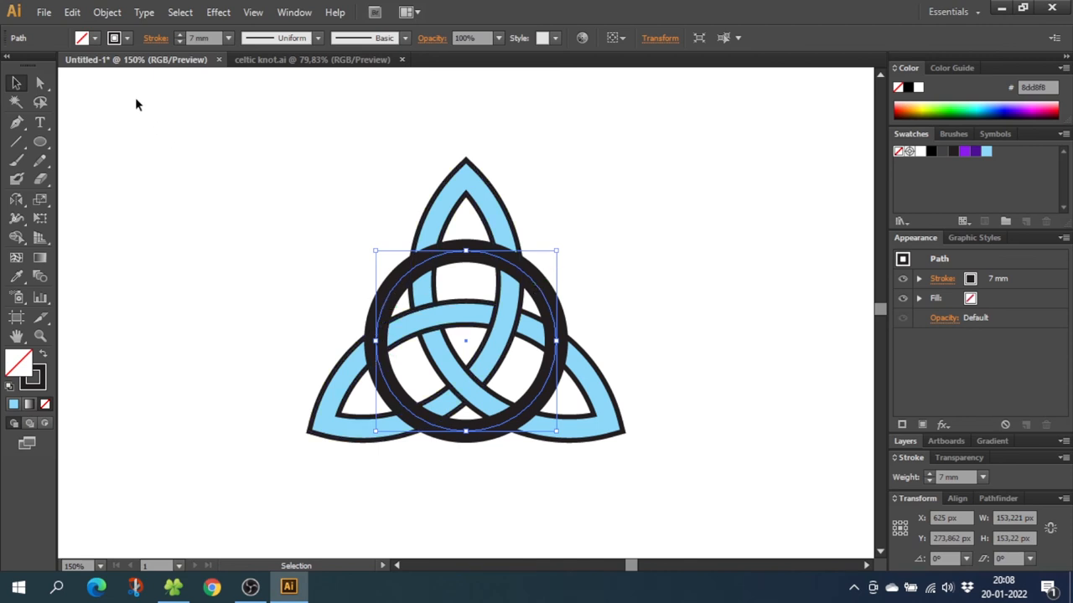
Outline the circle's stroke into a light-blue filled ring with a 1.5 mm outline
{"action": "left_click", "coordinate": [106, 12]}
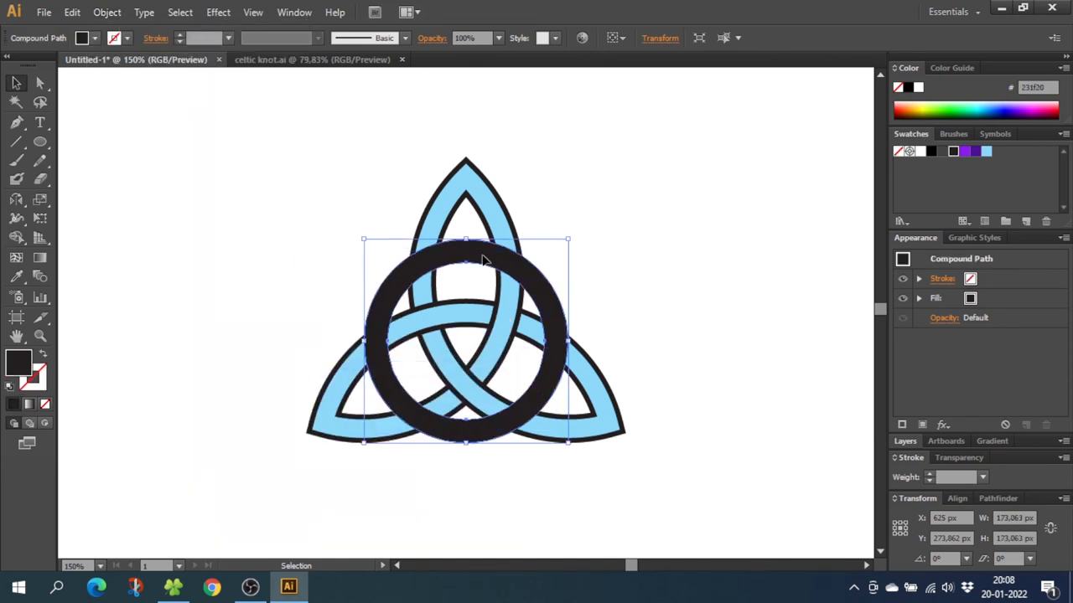
{"action": "mouse_move", "coordinate": [984, 173]}
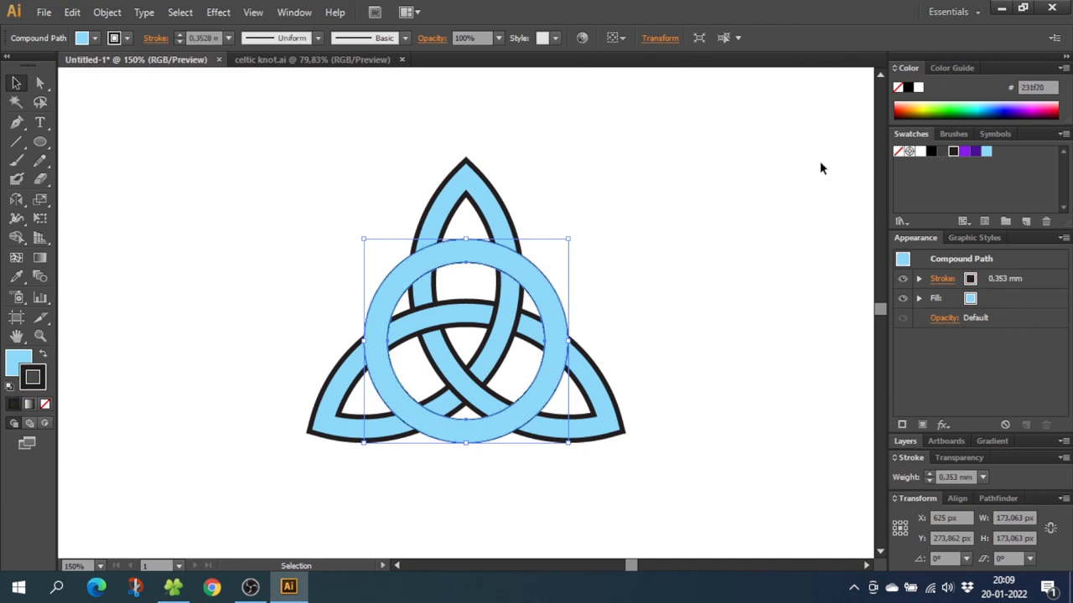
{"action": "left_click", "coordinate": [228, 38]}
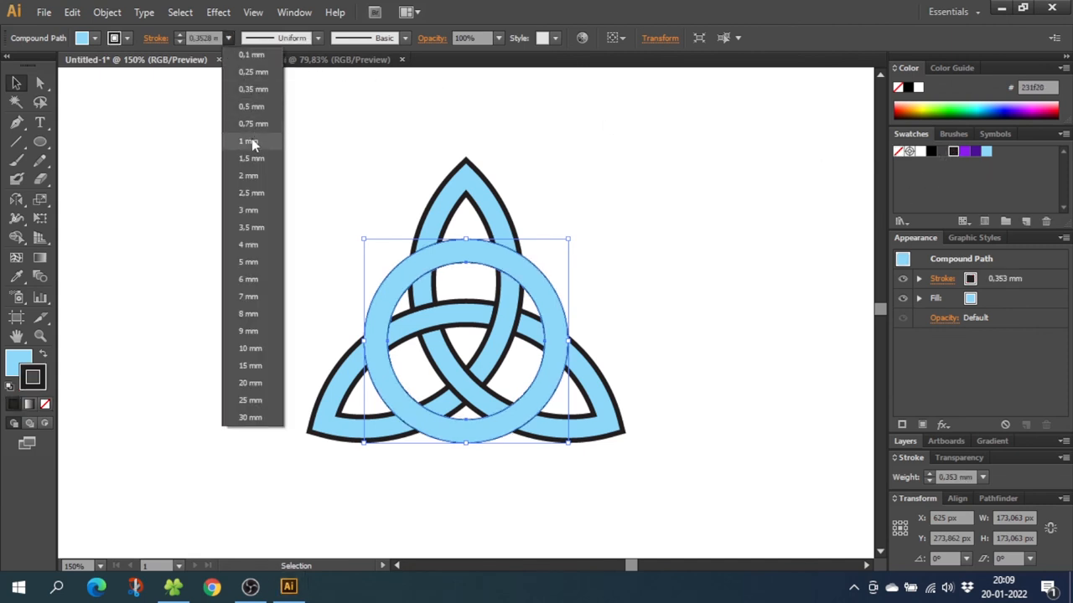
{"action": "left_click", "coordinate": [252, 158]}
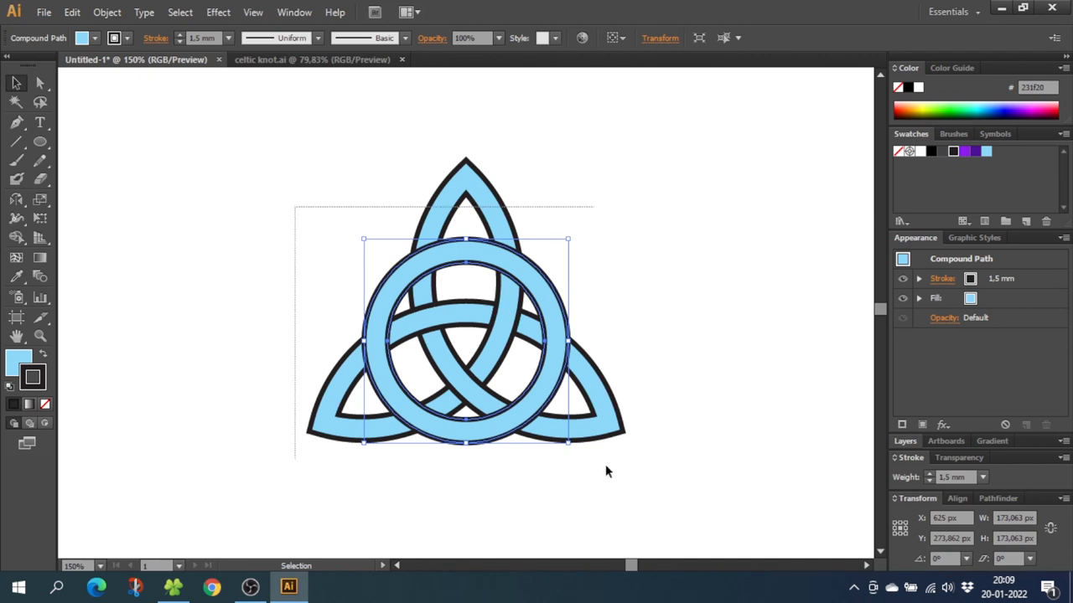
{"action": "left_click", "coordinate": [16, 238]}
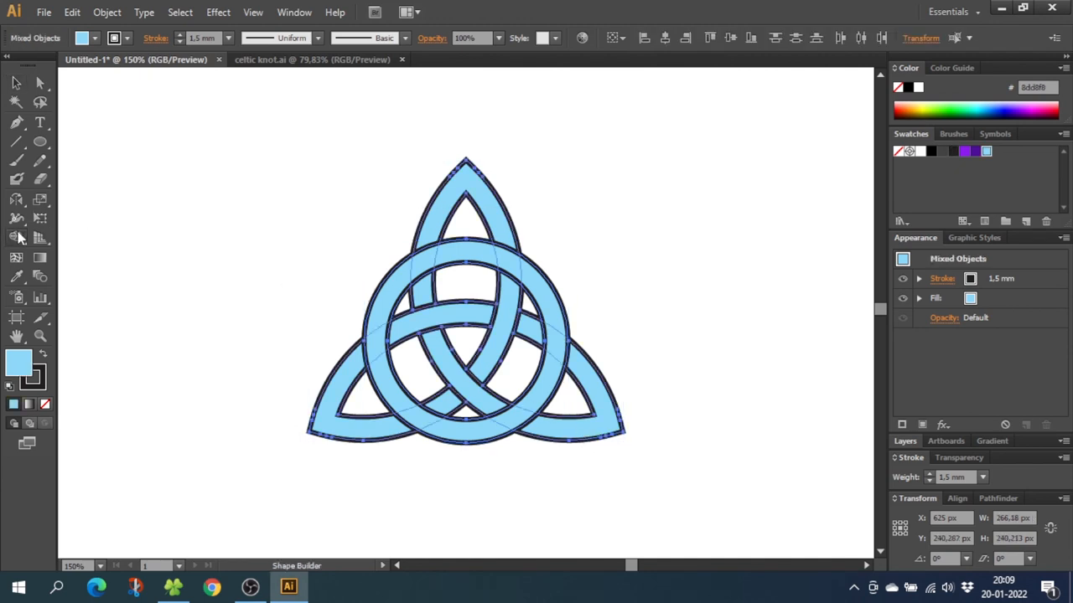